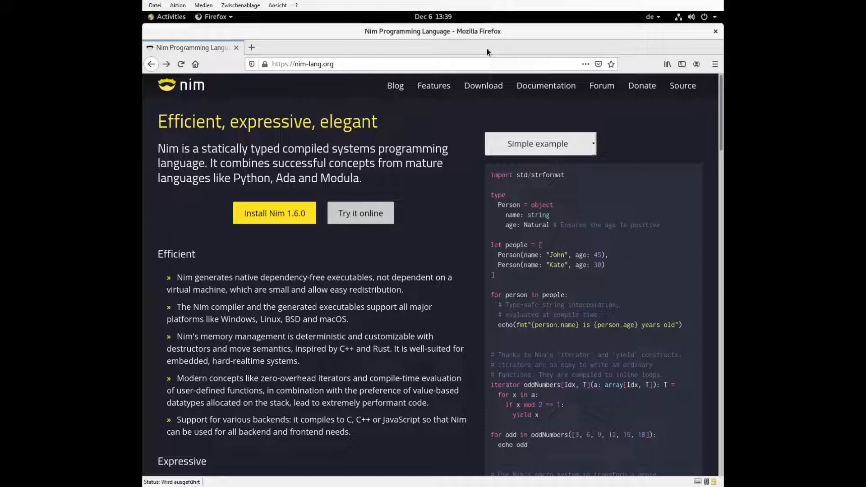
mouse_move(303, 138)
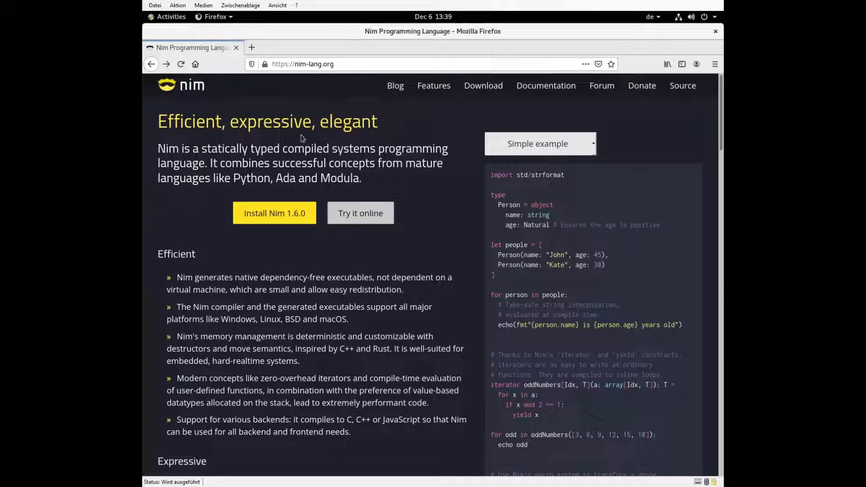
Step: Go to the Nim 1.6.0 install page on nim-lang.org and choose the Unix instructions
left_click(274, 212)
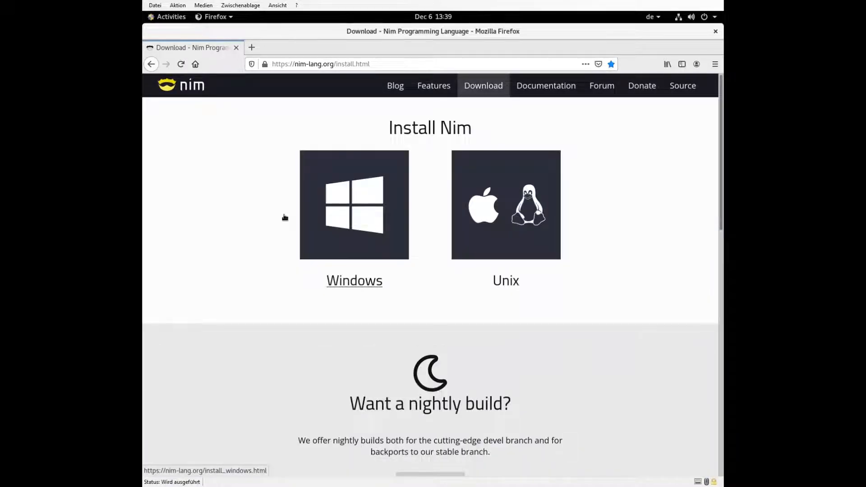
left_click(504, 216)
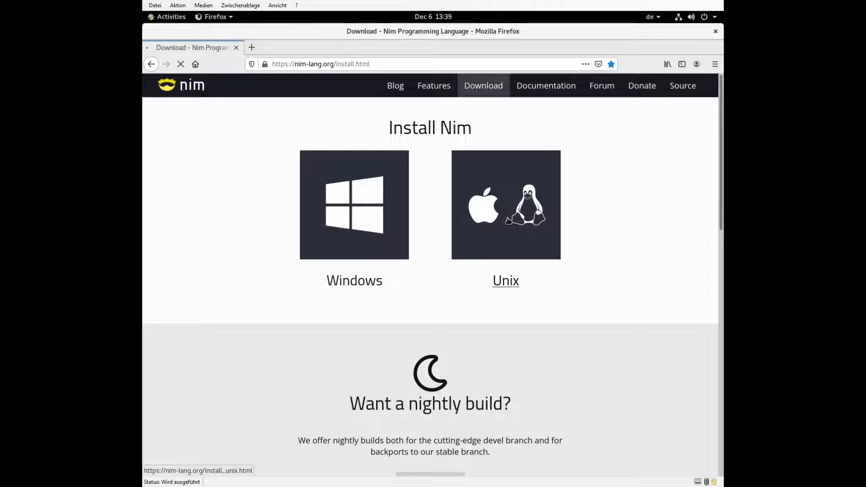
left_click(505, 280)
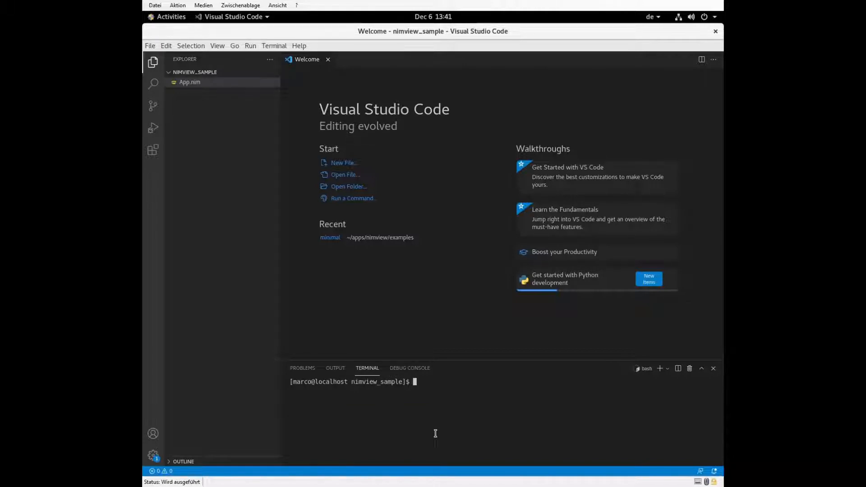
Step: Run the nimble nimview install command in the terminal and start a new untitled file
type("nimble uninstall nimview")
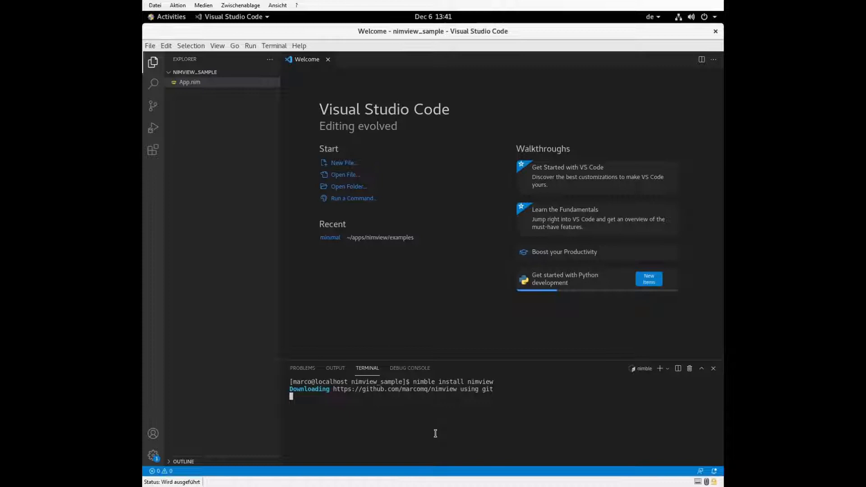
mouse_move(354, 163)
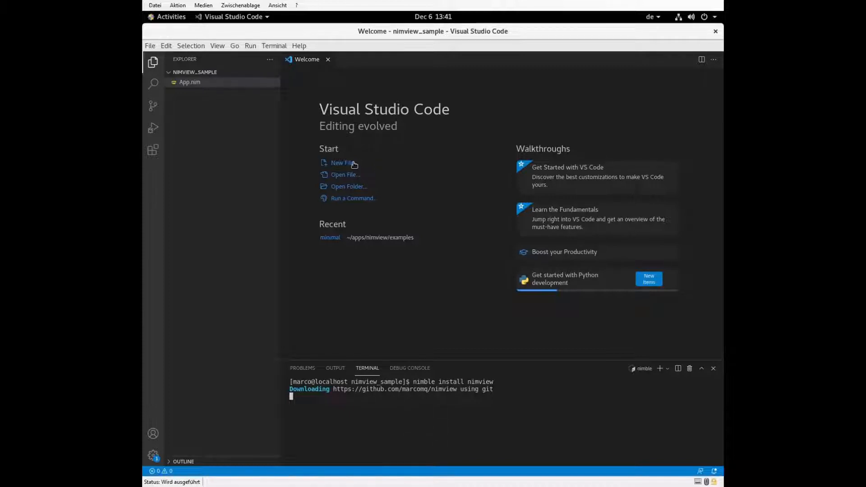
left_click(341, 162)
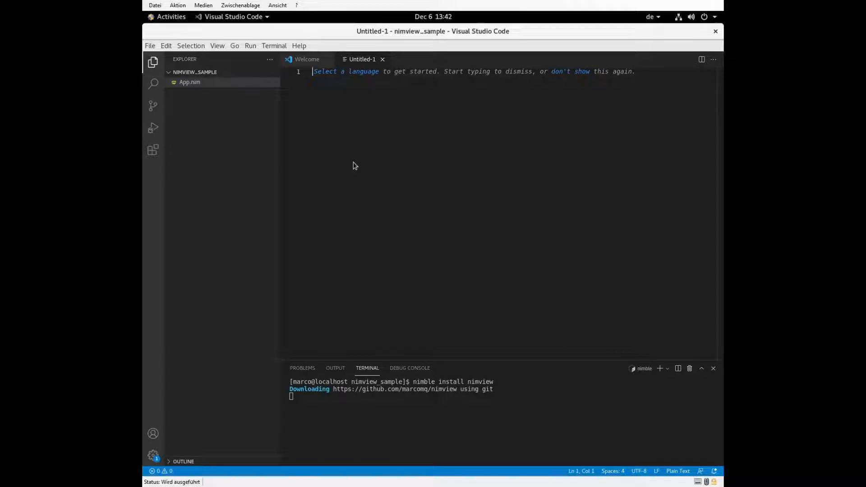
Step: Save the untitled file as App.nim, replacing the existing file
type("App")
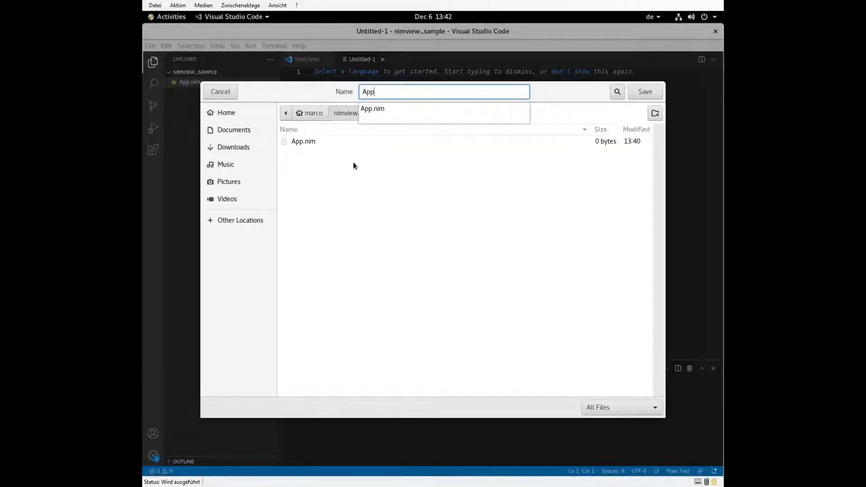
type(".nim")
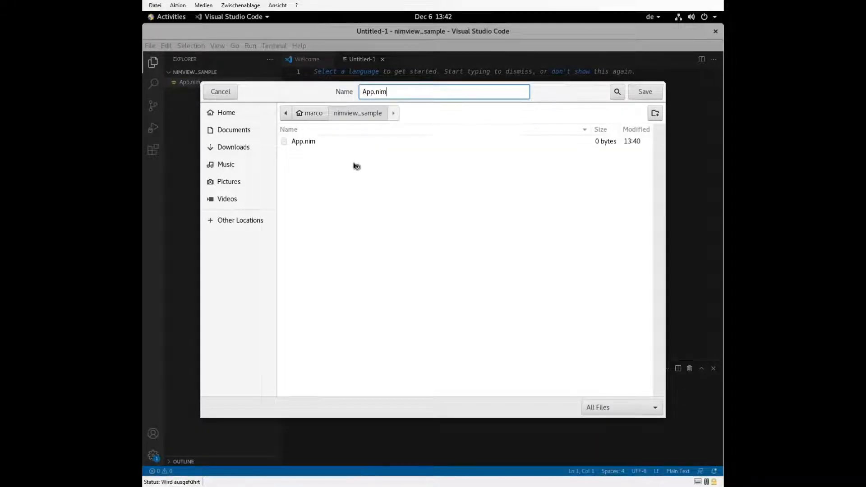
left_click(645, 91)
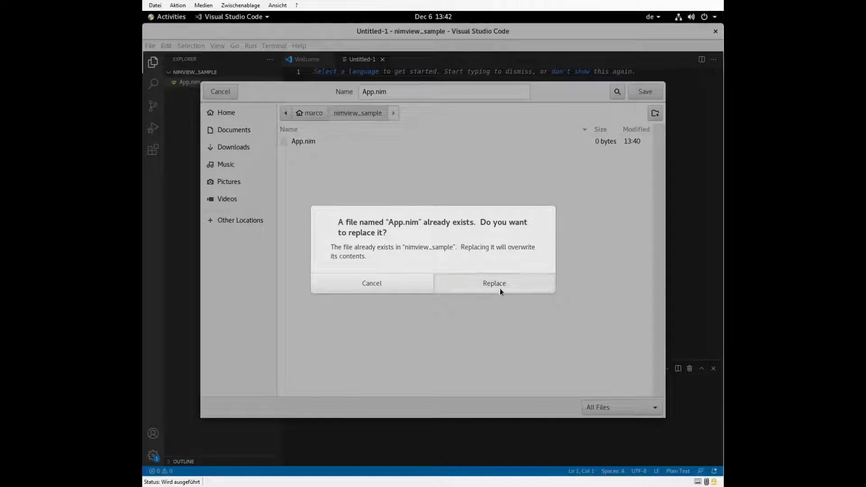
left_click(493, 283)
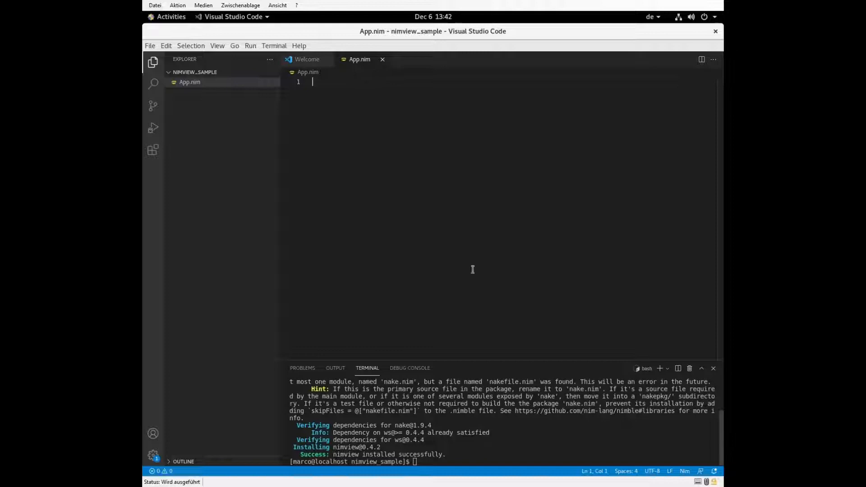
Step: Write 'import nimview' followed by blank lines, then return to the Welcome page
type("import nimview")
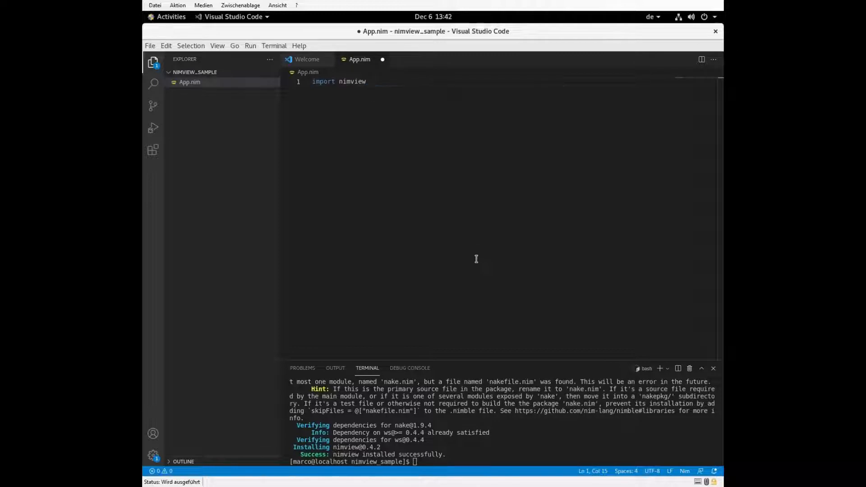
key("Enter")
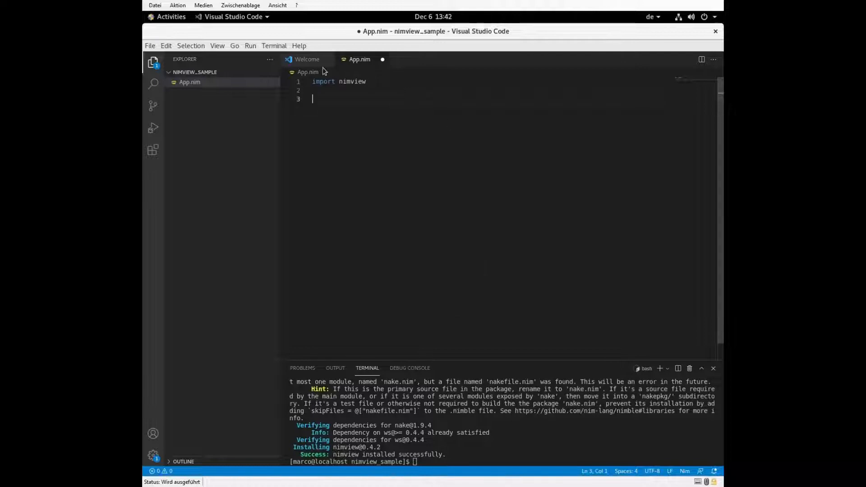
left_click(307, 59)
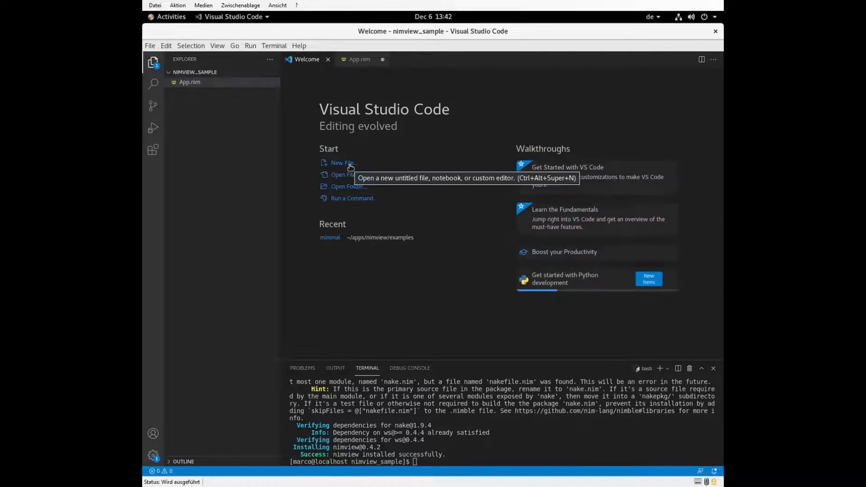
Step: Create a new file containing 'hello world' and save it as index.html
left_click(342, 162)
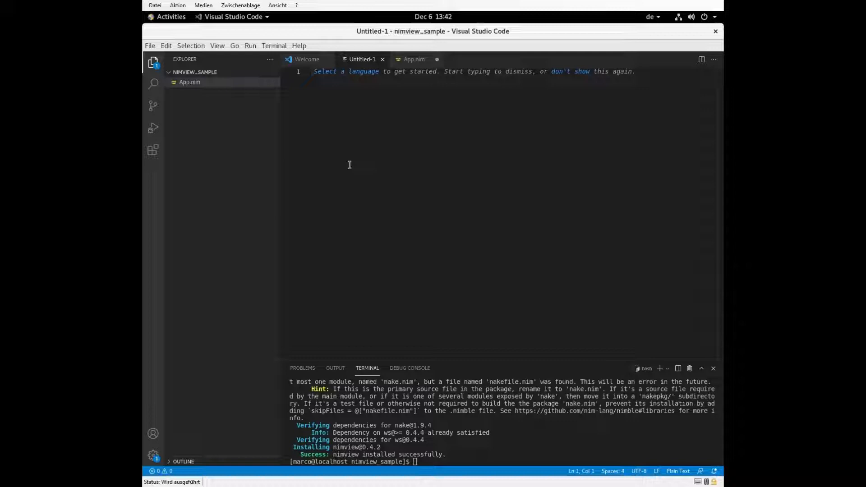
type("hellop")
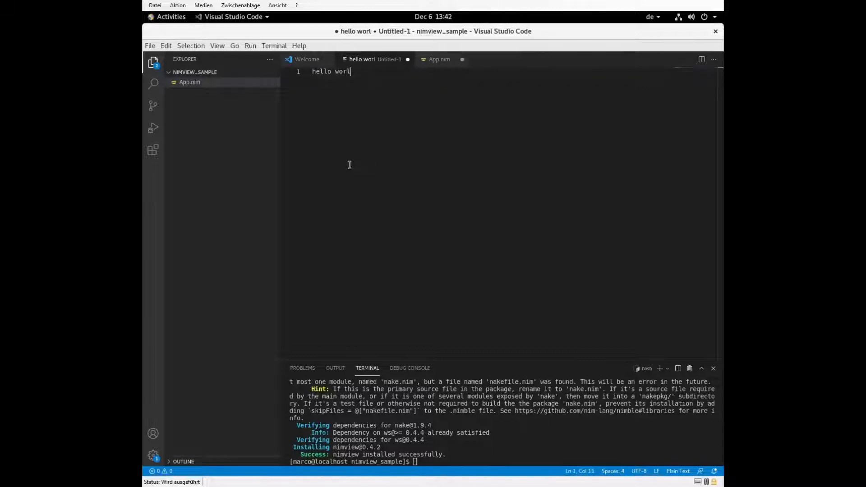
key("ctrl+s")
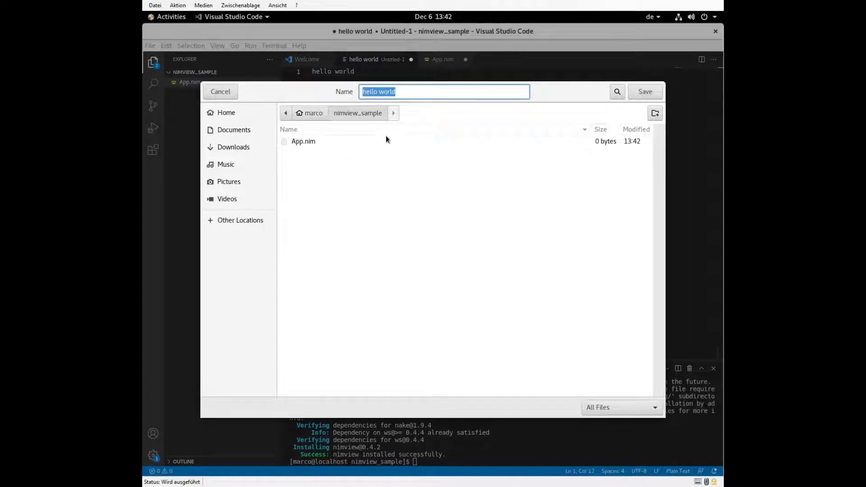
type("index.h")
type("start")
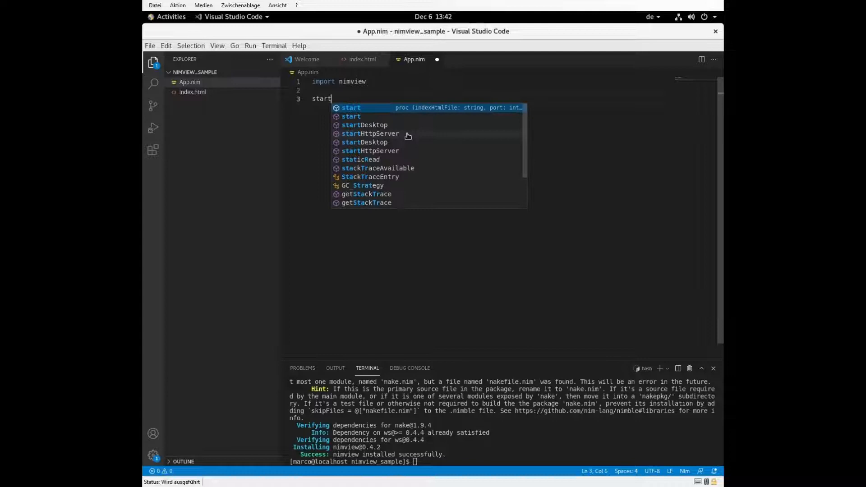
Step: Call start("index.html") in App.nim, clear the terminal, and run nim c -r App.nim
type("(\"inn\")")
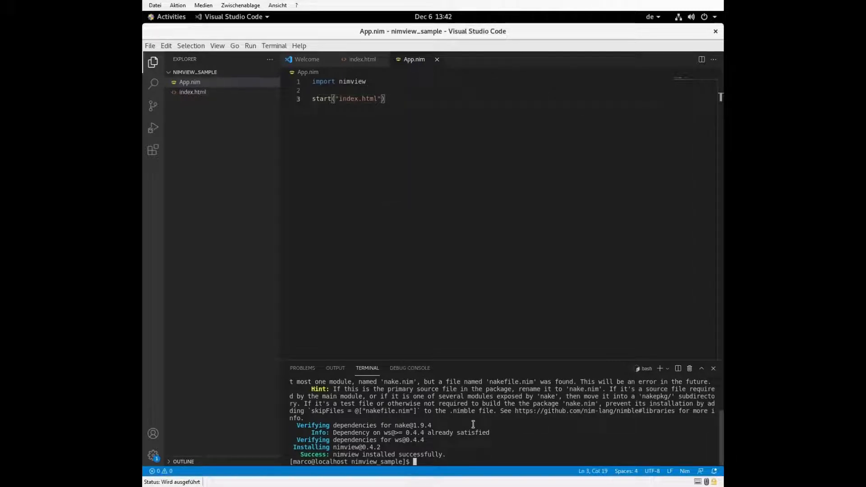
type("clear")
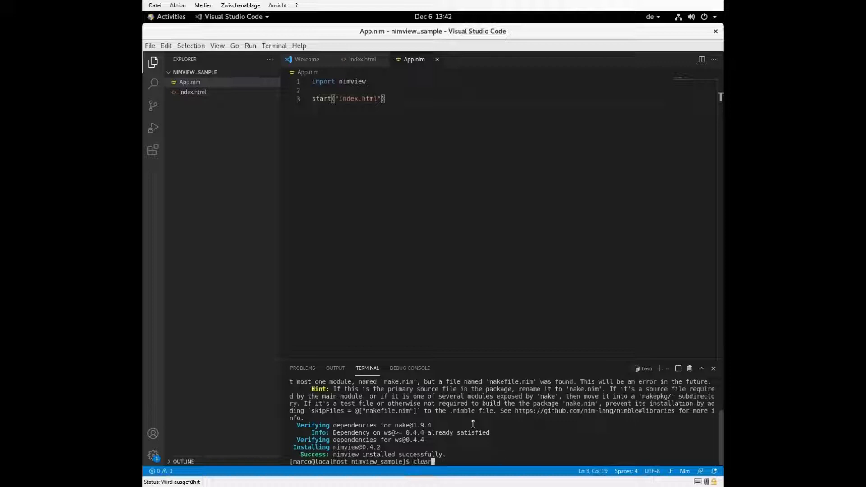
type("nim")
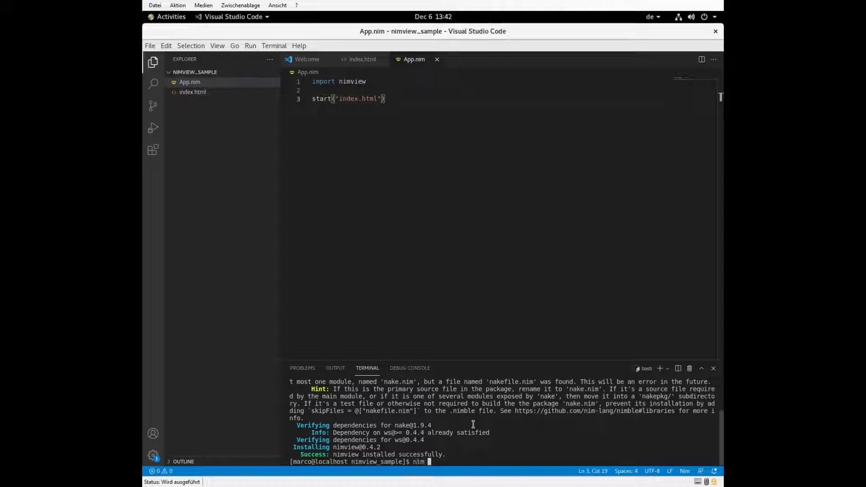
type("c")
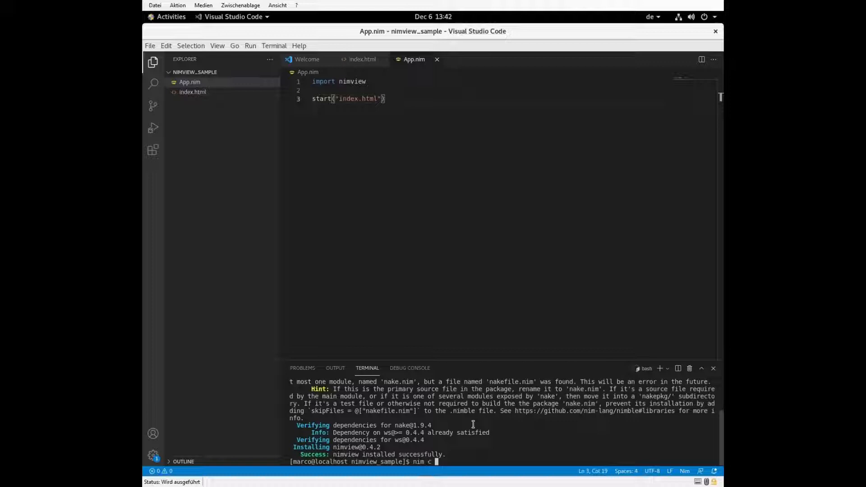
type("-r")
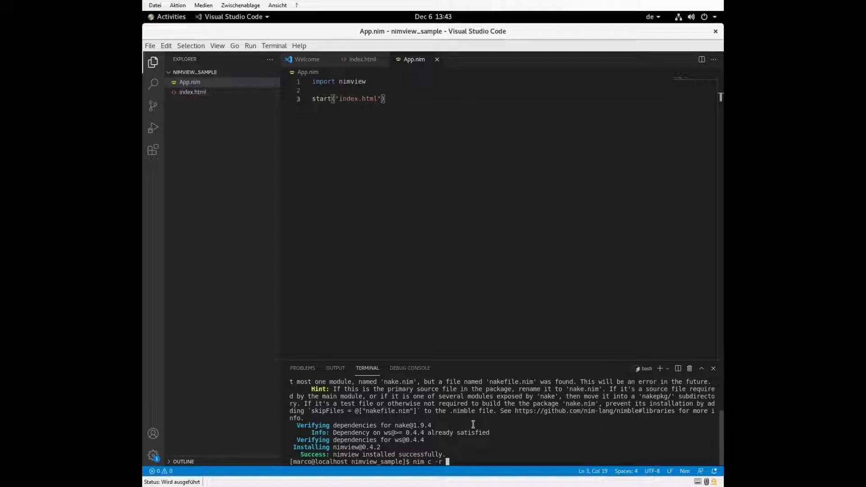
type("App.nim")
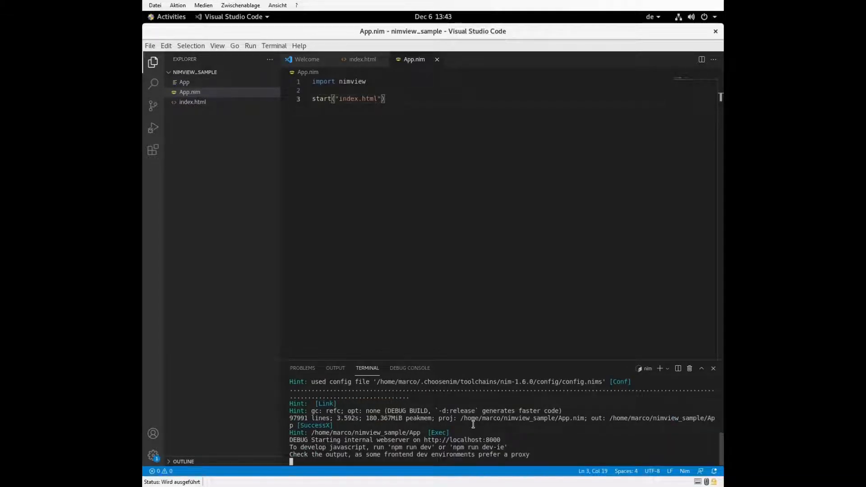
mouse_move(461, 440)
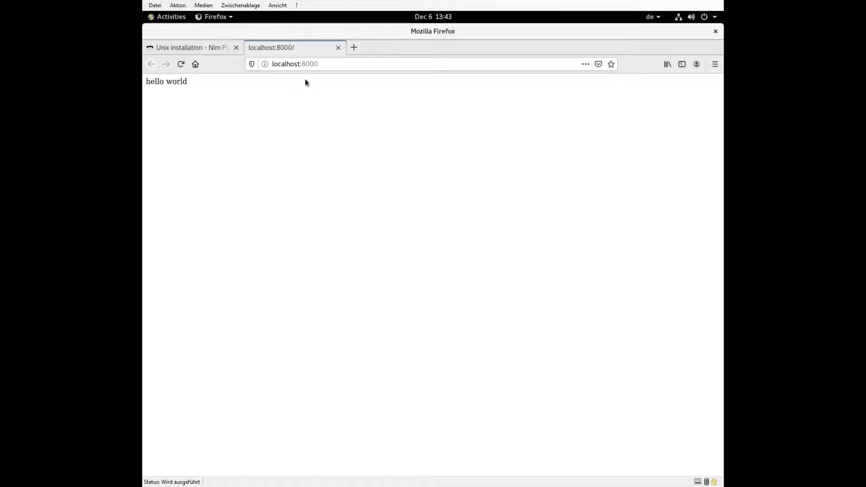
mouse_move(338, 48)
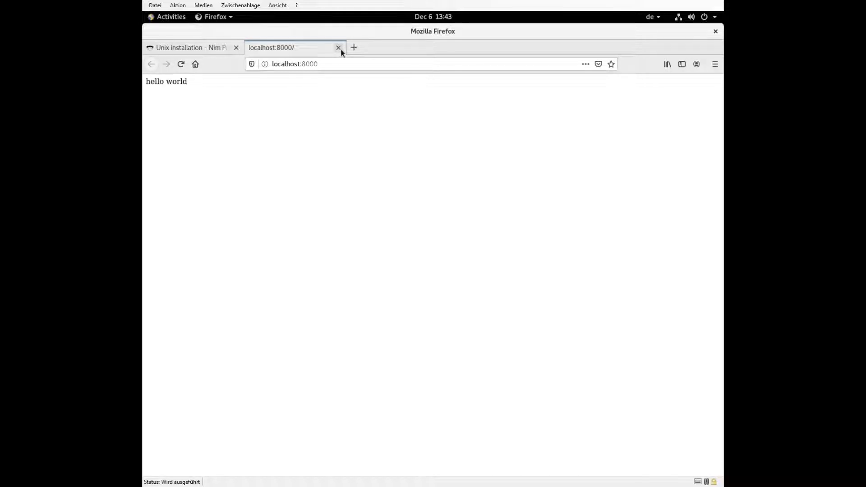
mouse_move(338, 47)
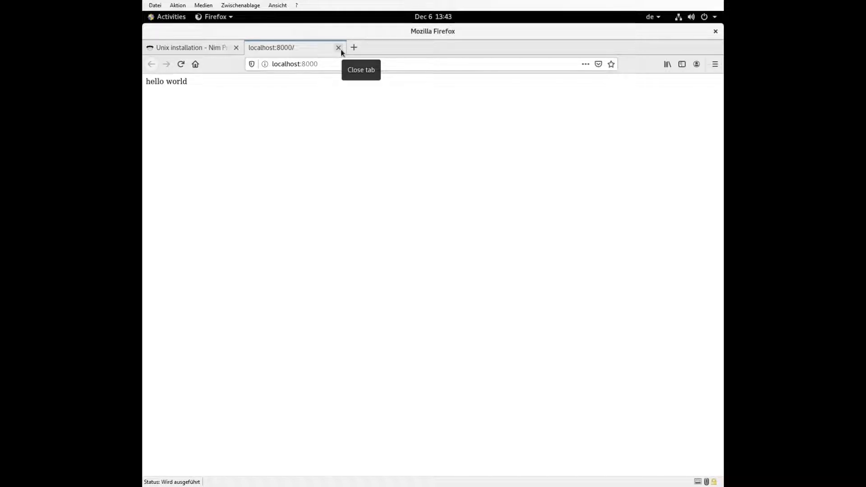
Step: Close the localhost:8000 Firefox tab showing hello world
left_click(338, 47)
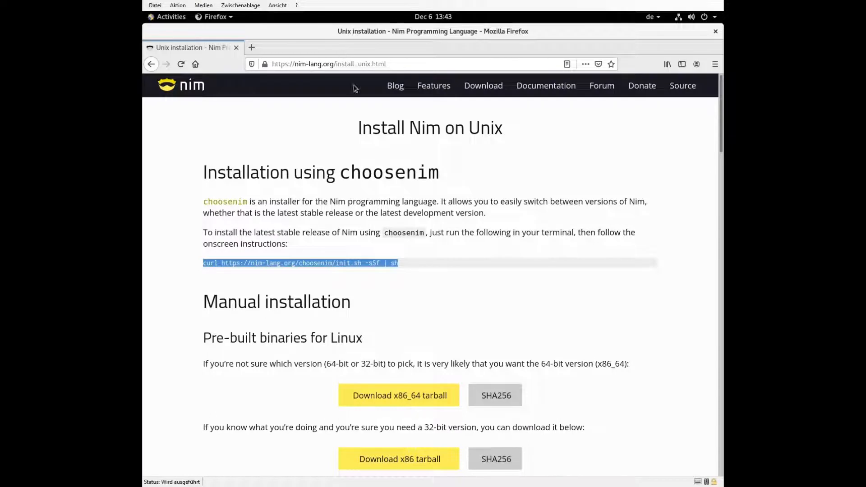
left_click(171, 16)
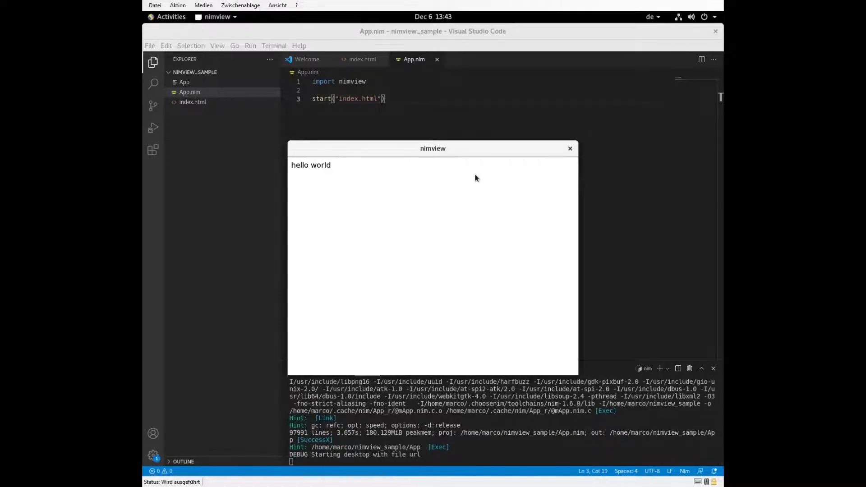
mouse_move(525, 153)
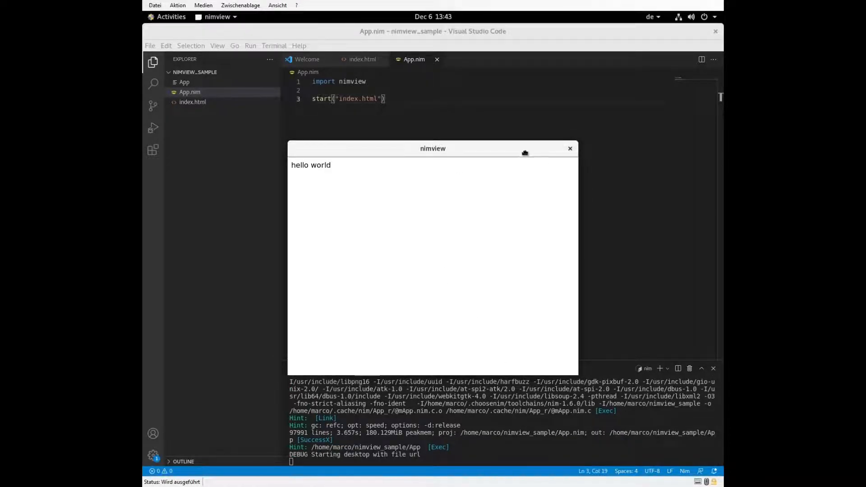
Step: Close the nimview desktop window that displayed hello world
left_click(570, 148)
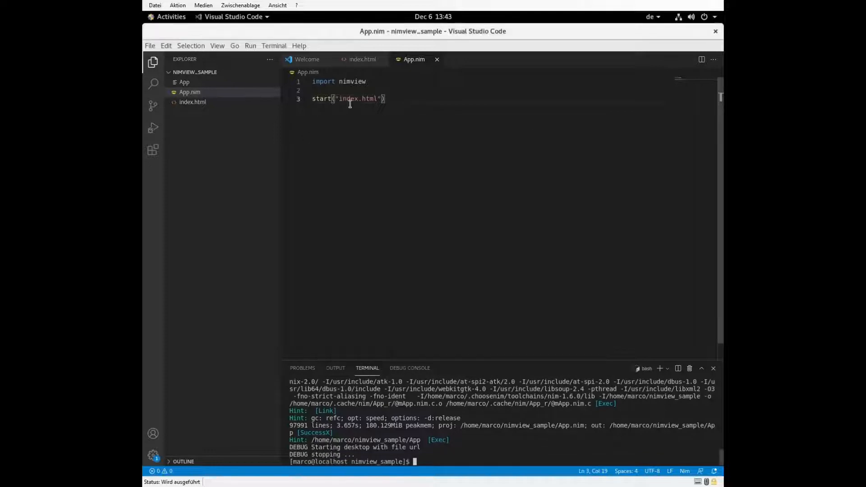
Step: Stop the server, retype nim c -r App.nim, and change startHttpServer back to start, saving
type("HttpServer")
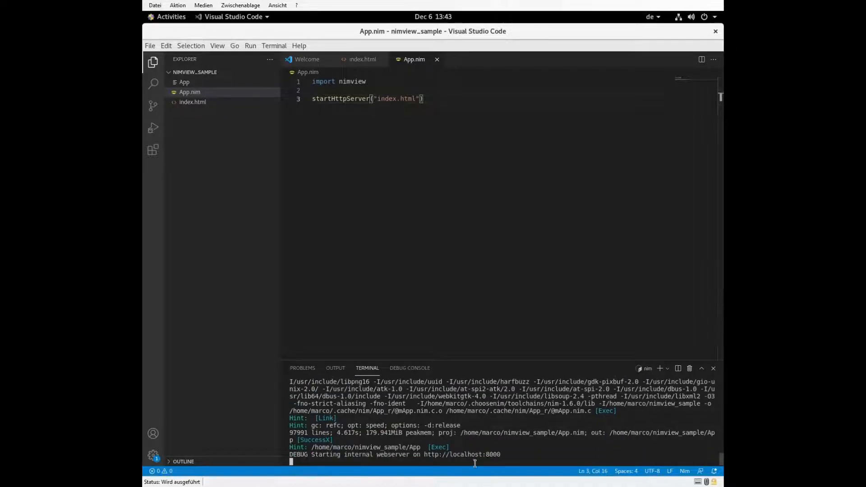
key("ctrl+c")
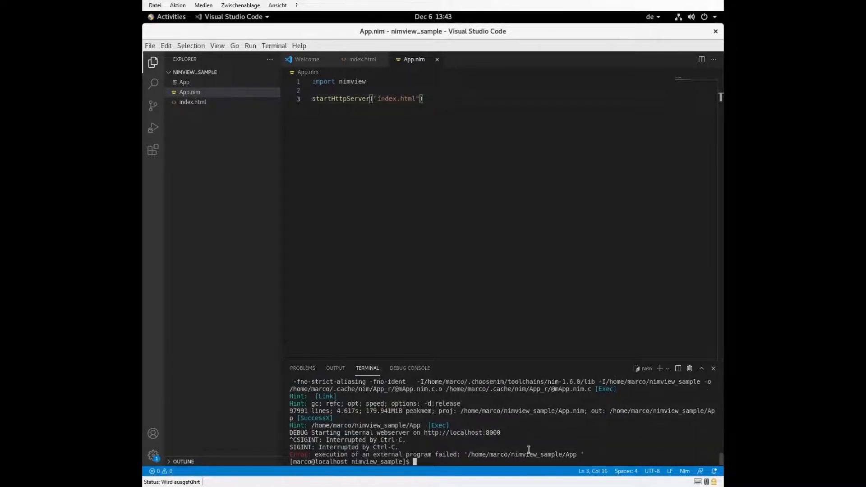
type("nim c -r App.nim")
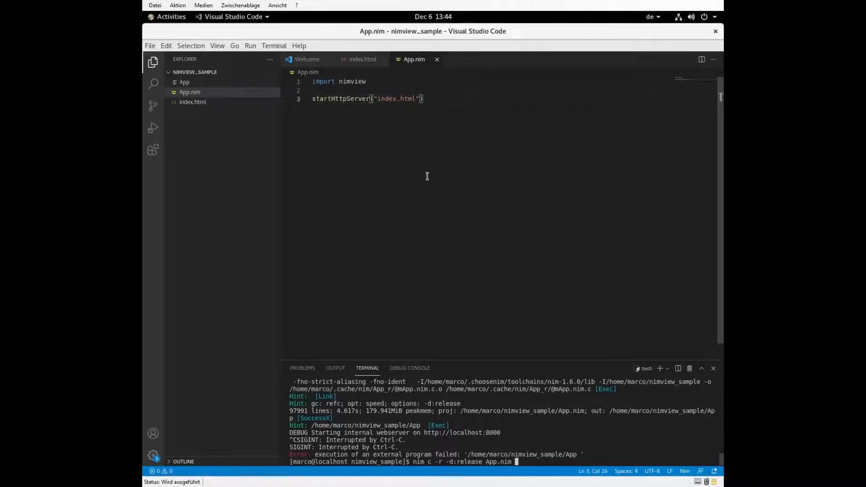
double_click(348, 98)
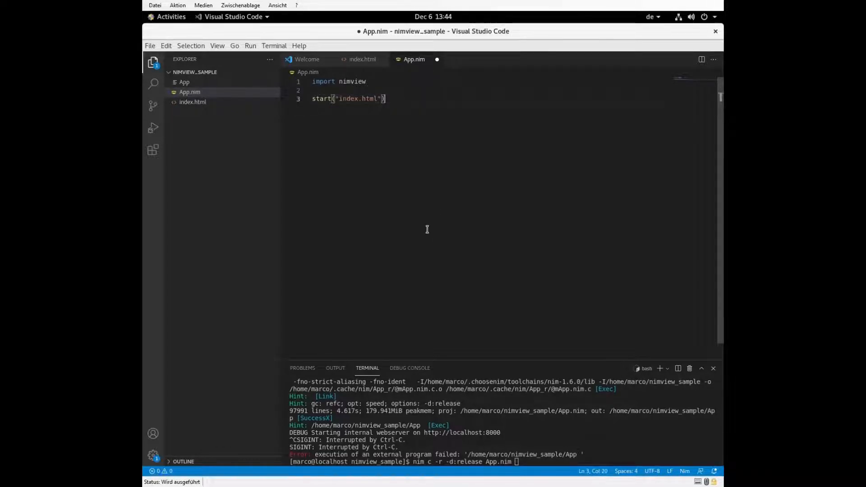
key("ctrl+s")
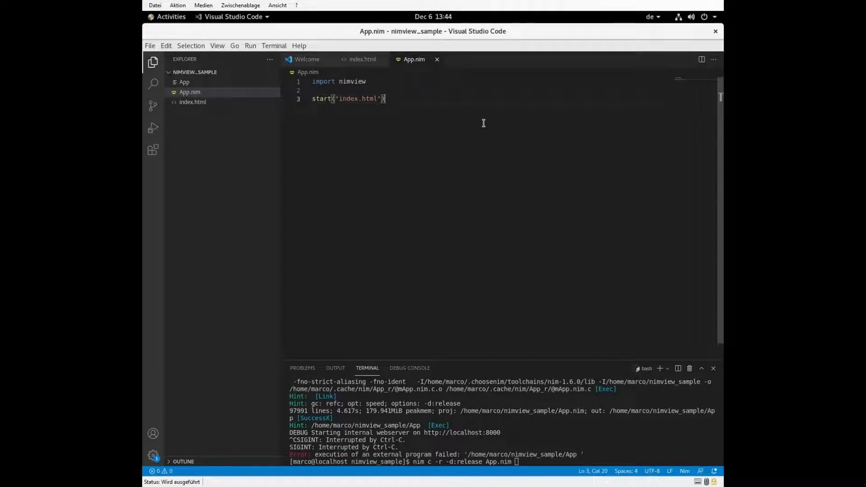
mouse_move(359, 59)
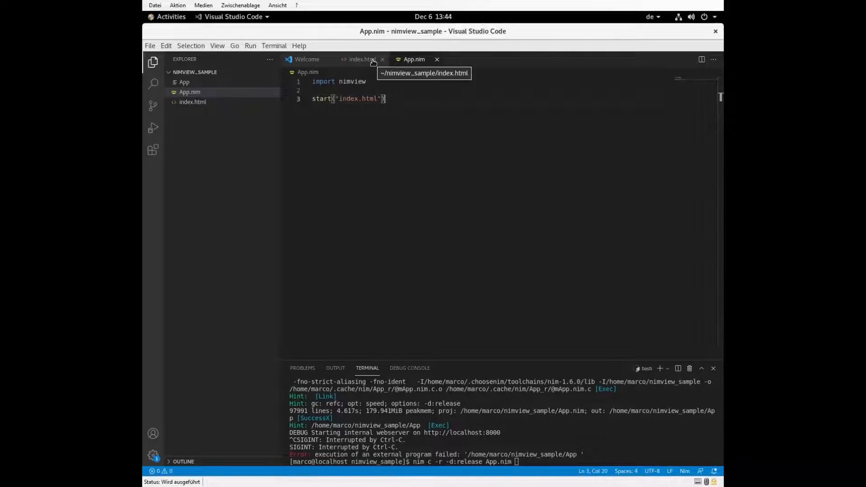
Step: Wrap index.html's content in html, head and body tags
left_click(362, 59)
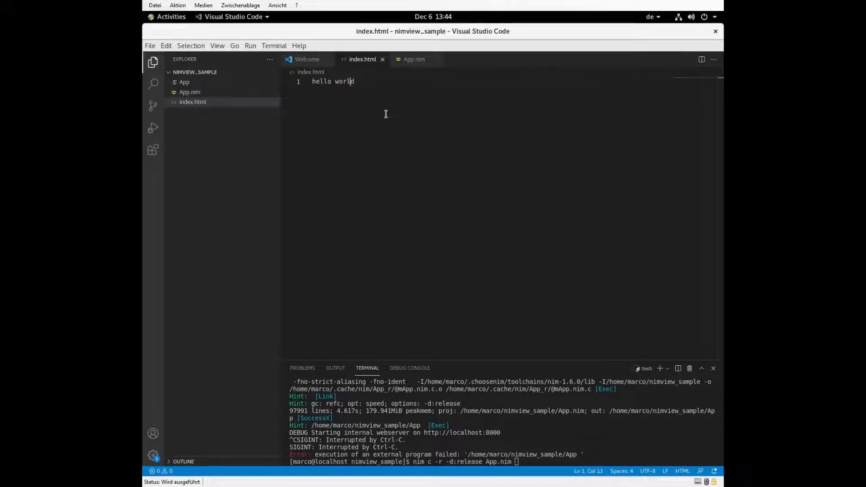
type("<html>")
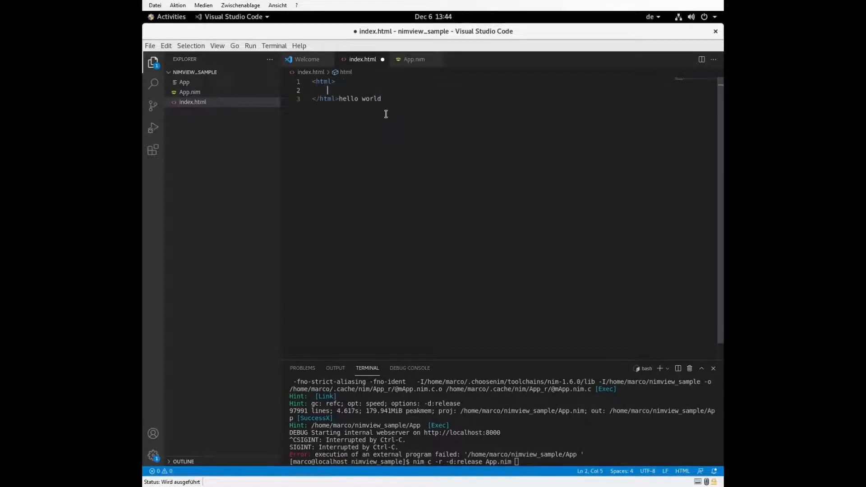
type("<head>")
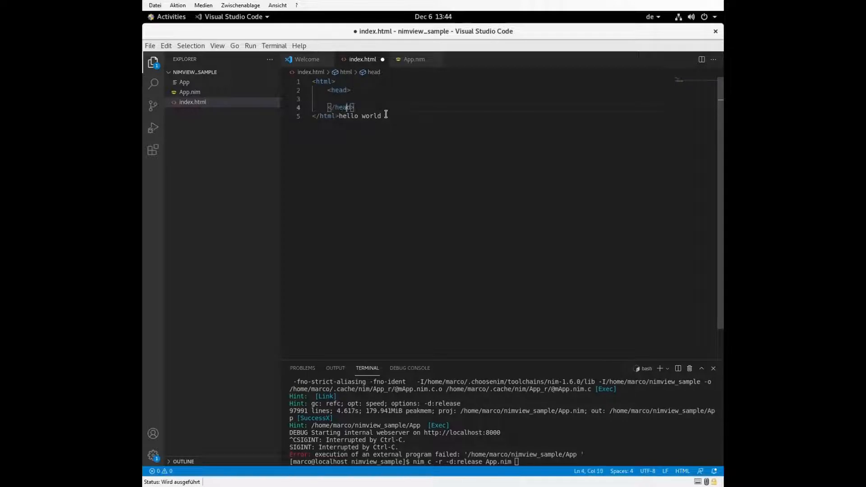
type("<body></body>")
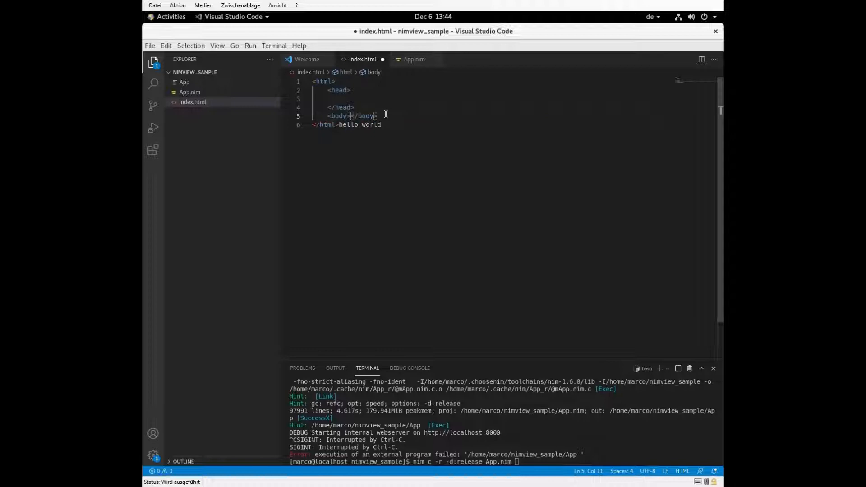
key("Enter")
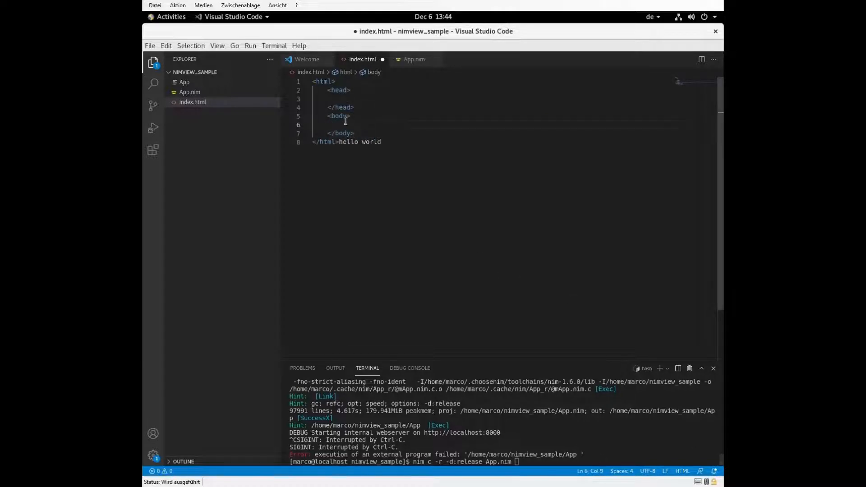
Step: Add a number input with id sampleInput after the hello world text
double_click(360, 141)
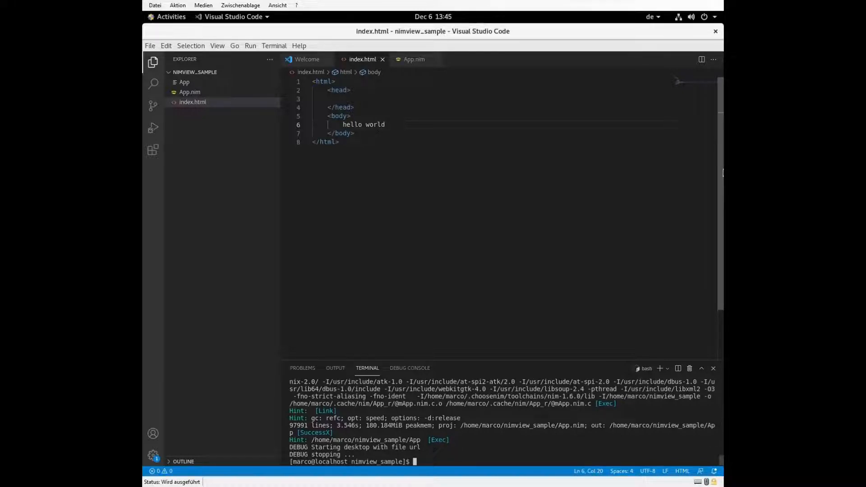
left_click(339, 142)
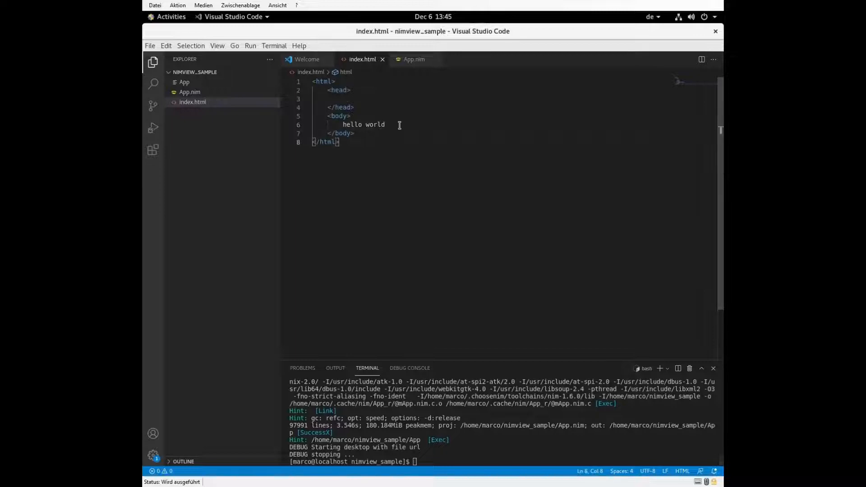
type("<")
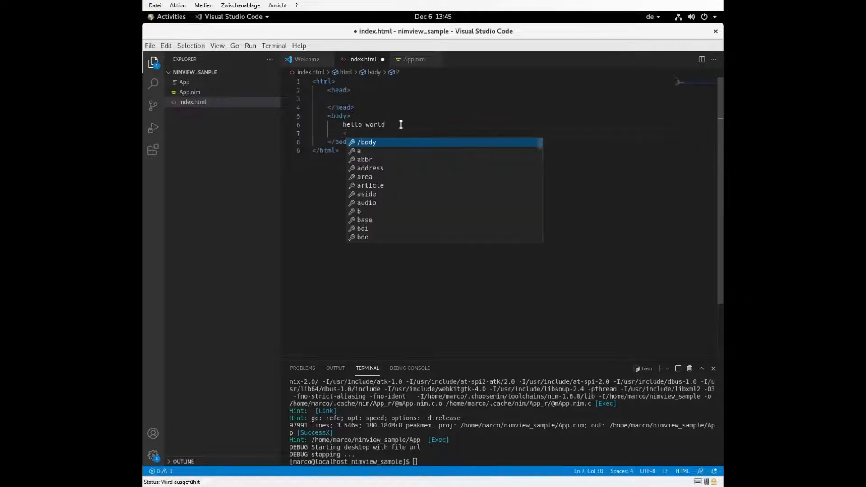
type("input")
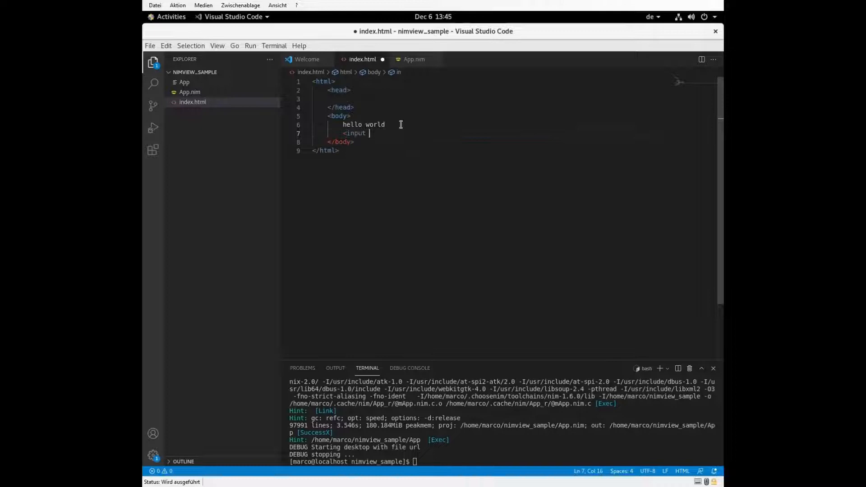
type("type=")
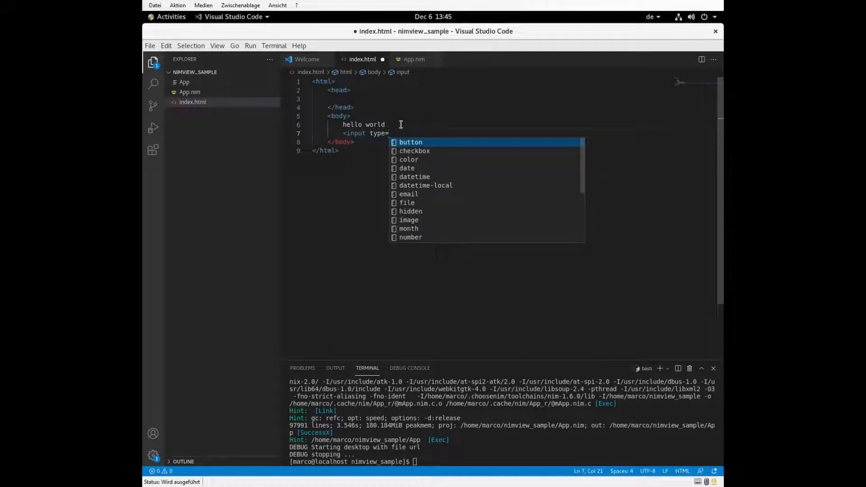
type("niu\"")
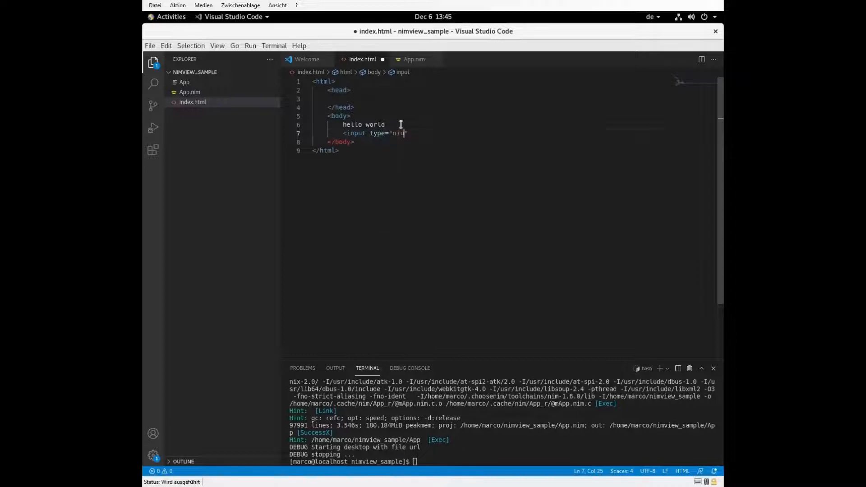
key("BackSpace")
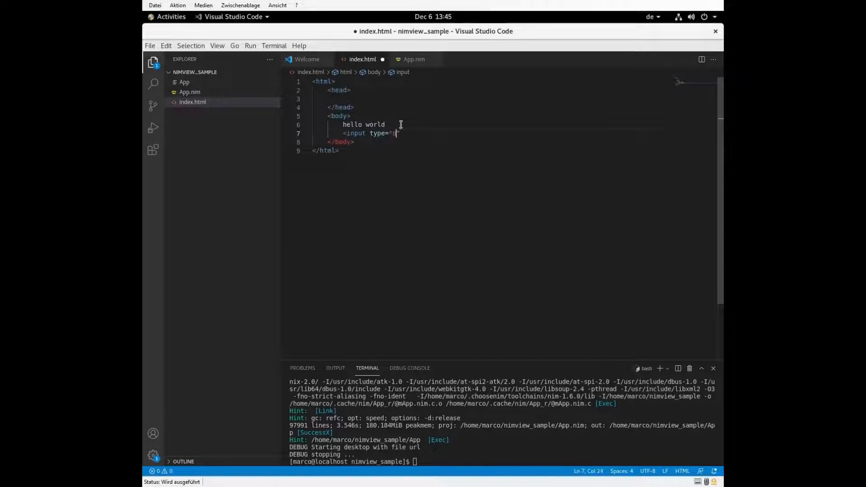
type("number\"")
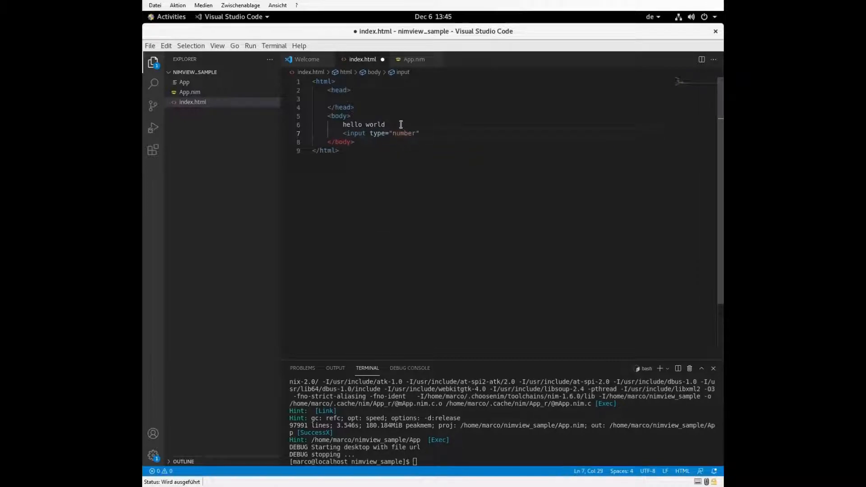
type("id")
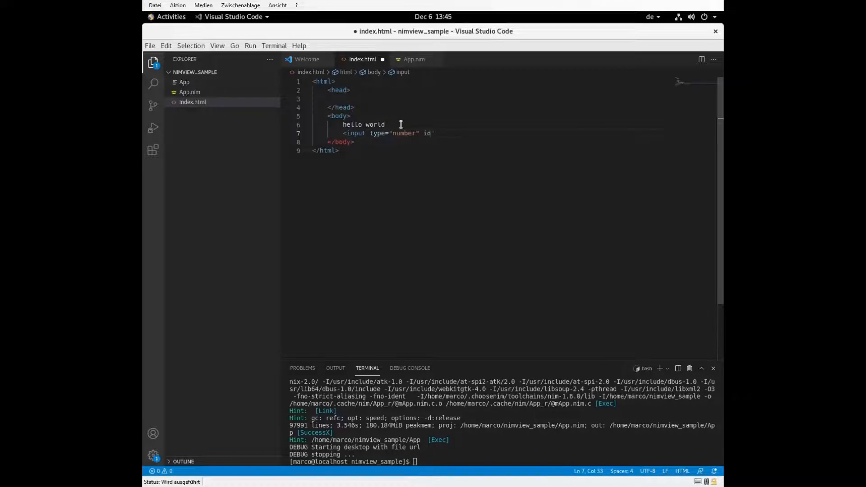
type("=\"sa\"")
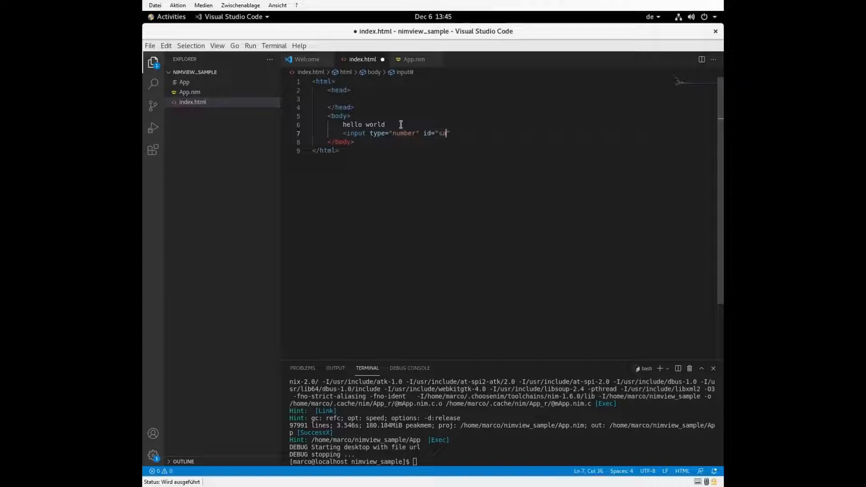
type("sampleInput")
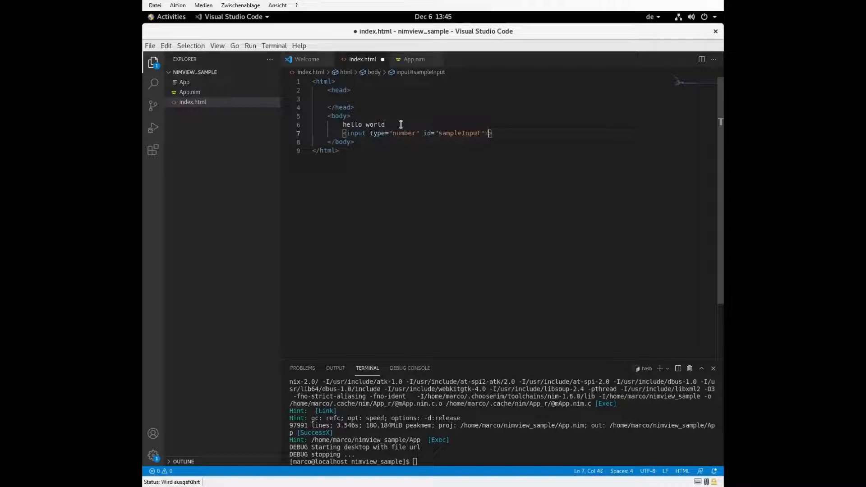
Step: Add a button labelled 'click' and rebuild the app
type("<b")
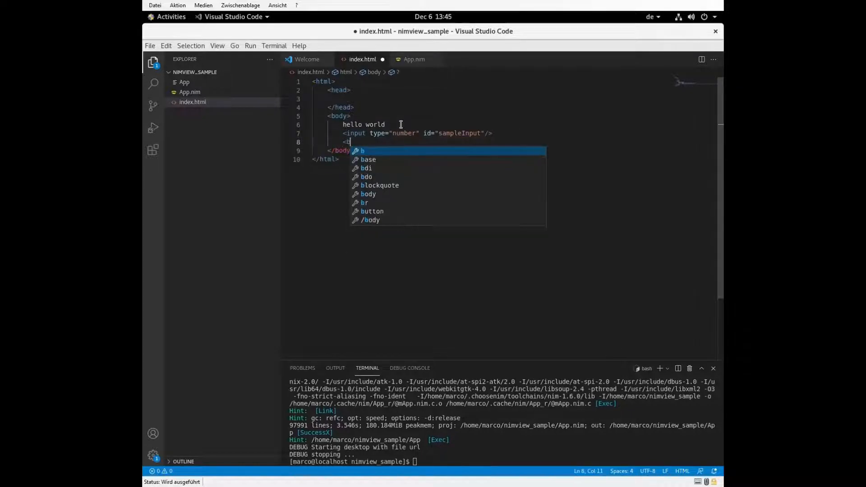
type("button")
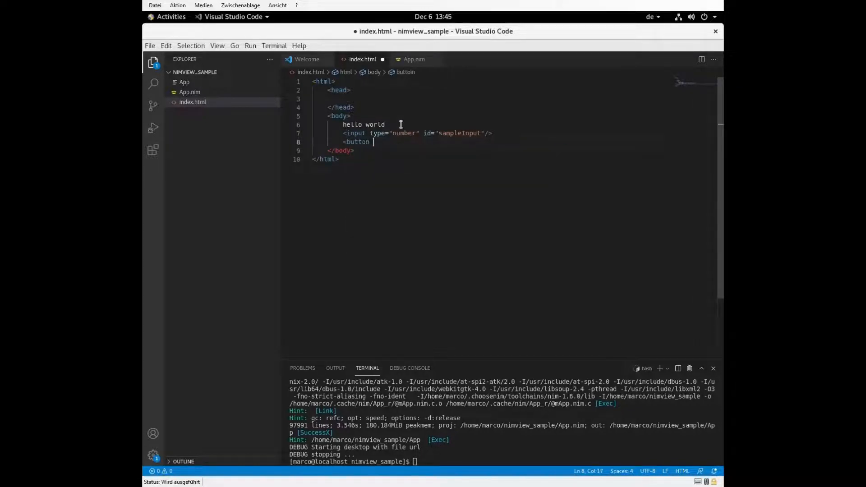
type("></button>")
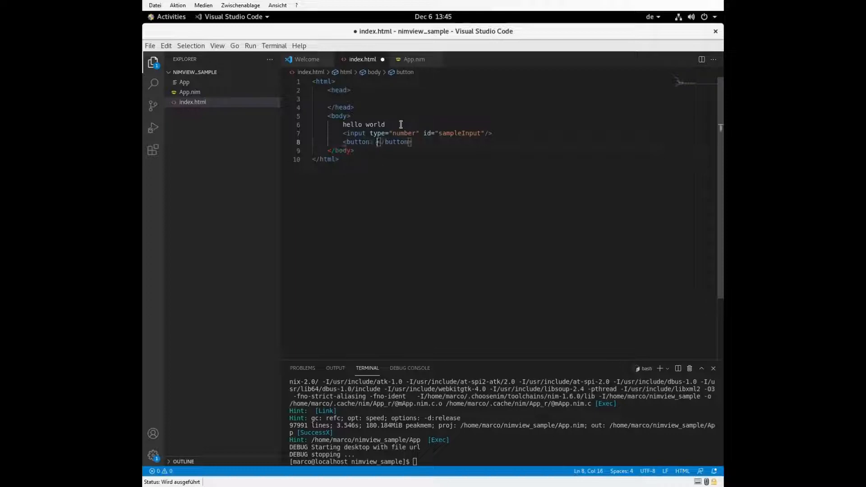
type("on")
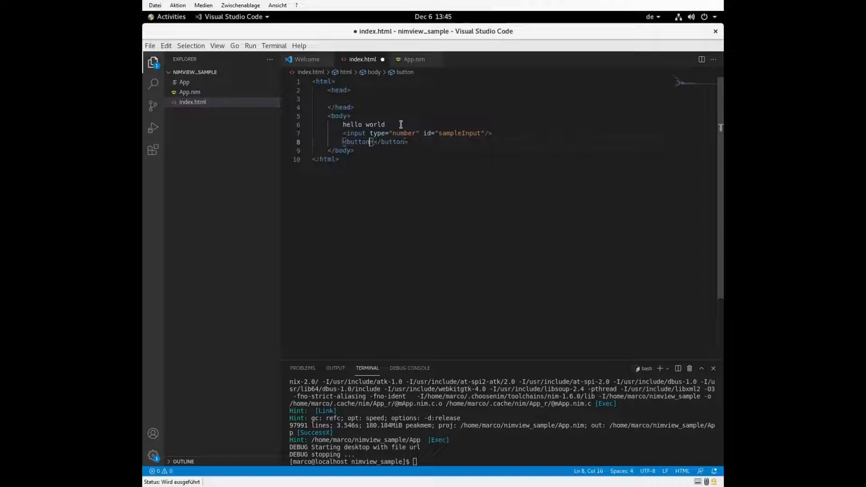
type("click")
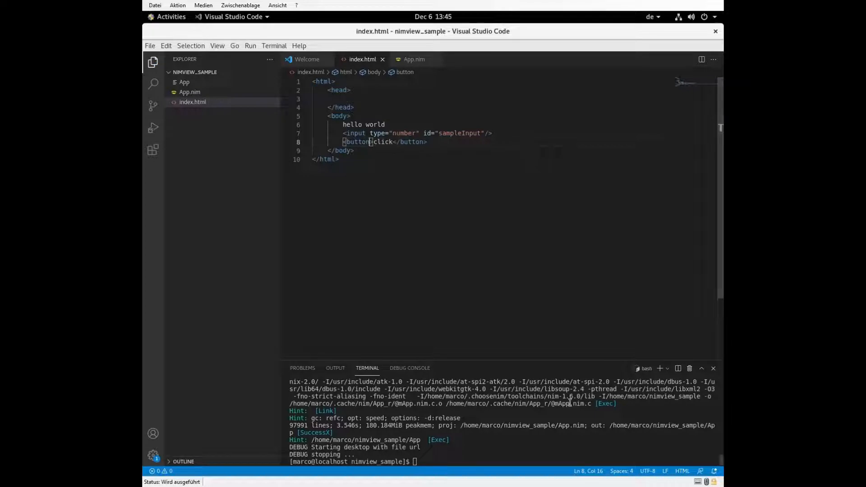
key("Return")
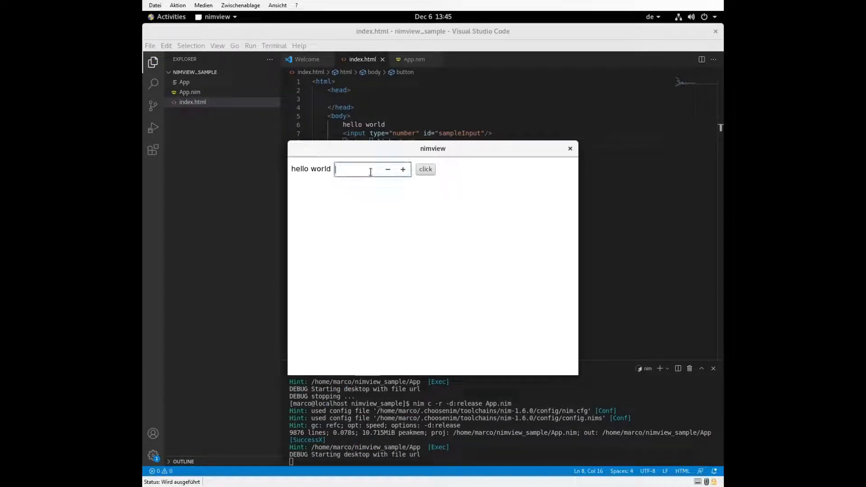
Step: Enter 123 in the app's number field, then close the nimview window
type("123")
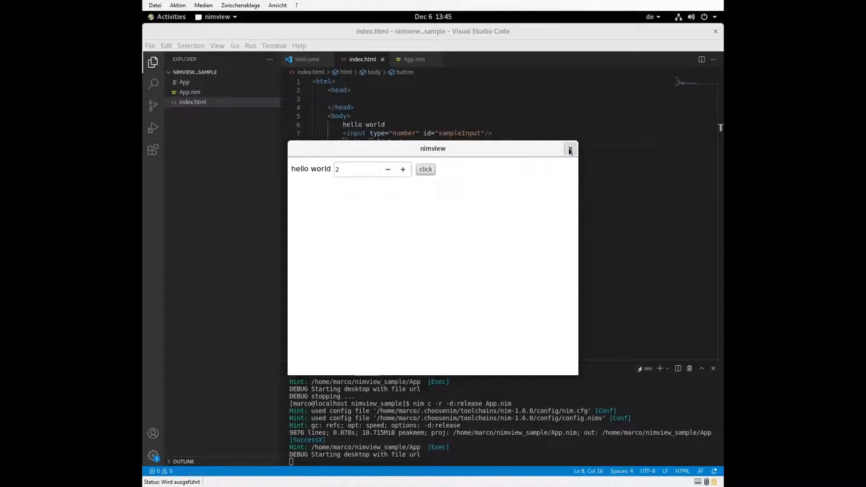
left_click(570, 150)
type(" onclick=myClick")
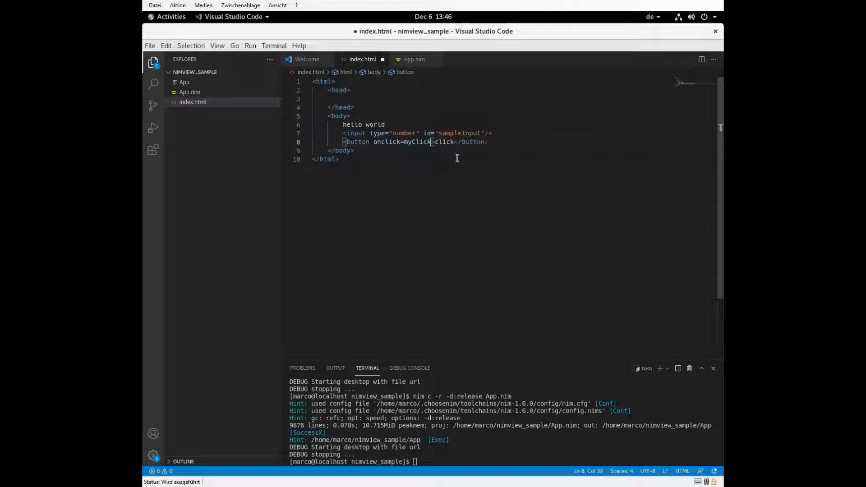
Step: Add onclick="myClick()" to the button and start a script block defining the myClick function
type("()")
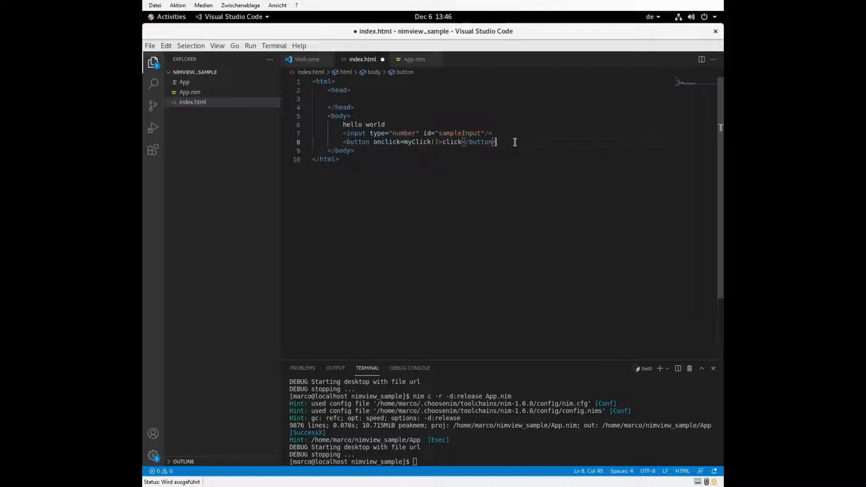
type("<script></script>")
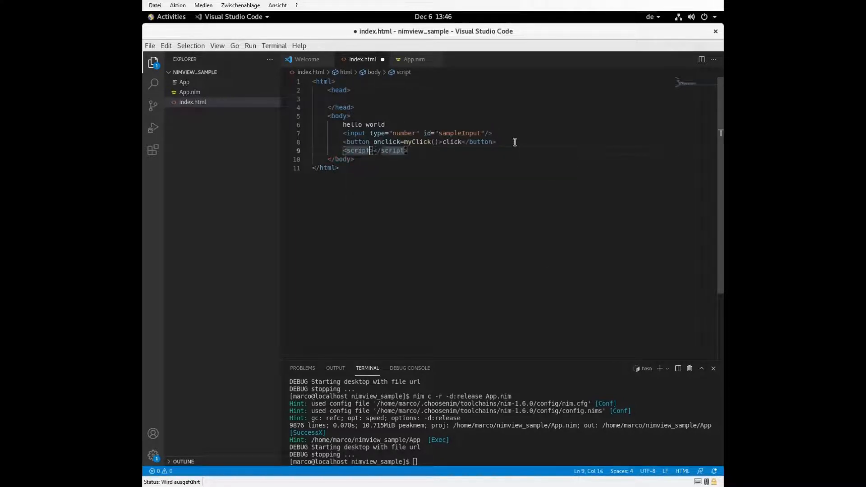
type("f")
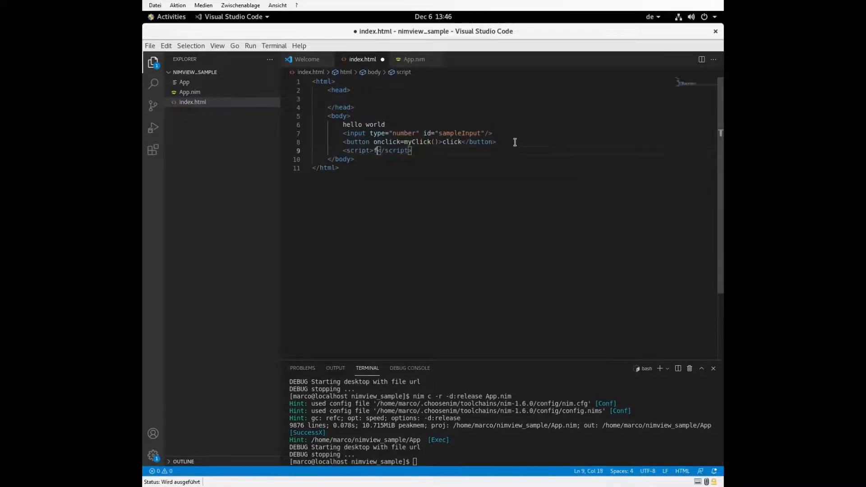
type("function onClick")
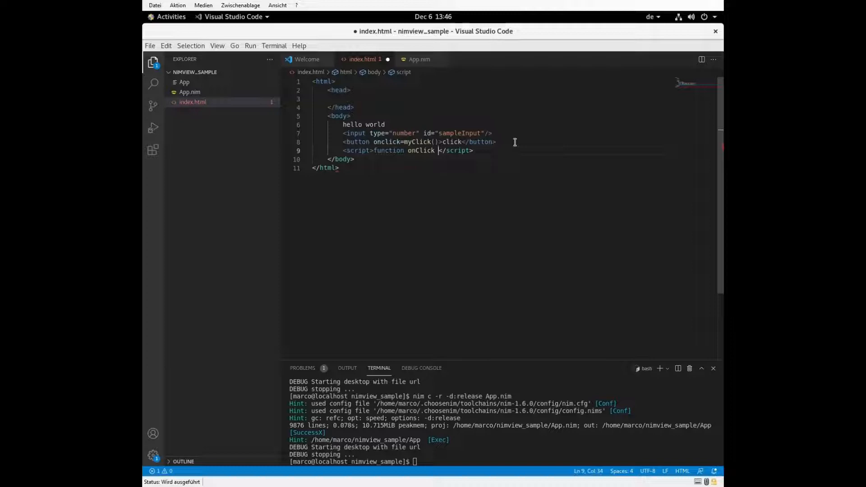
type("() {")
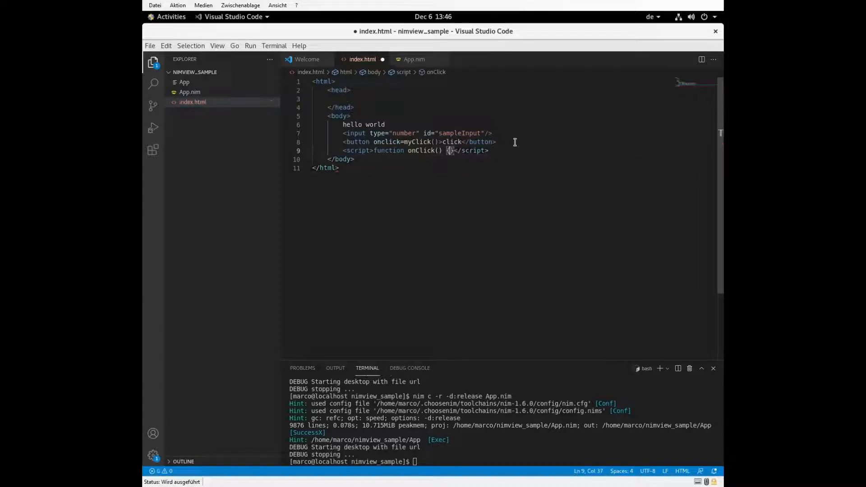
key("Enter")
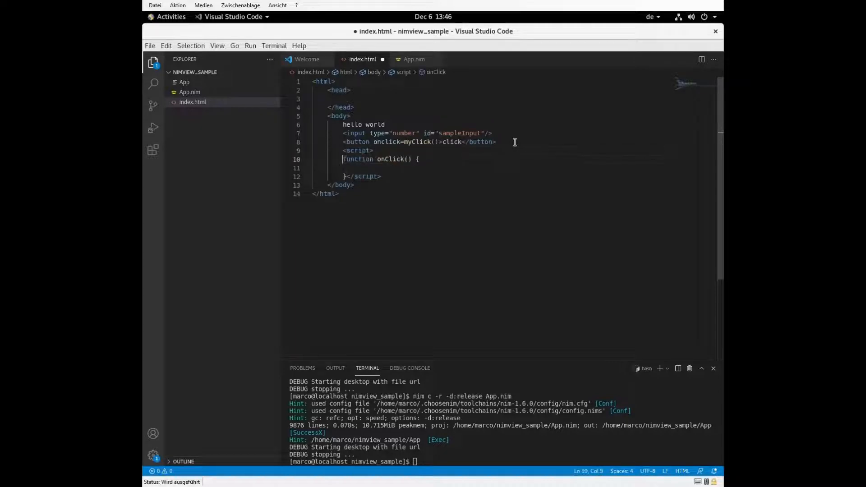
Step: Make myClick alert document.getElementById("sampleInput").value, and insert <br /> after hello world
double_click(389, 159)
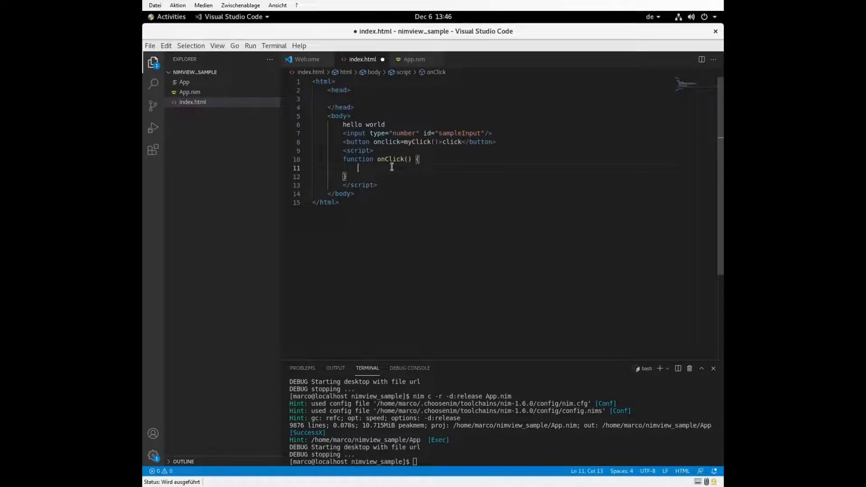
type("doc")
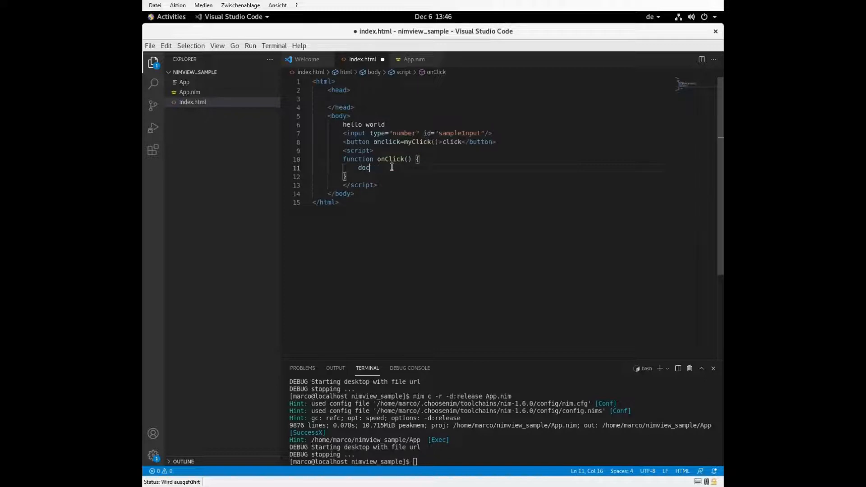
type("ument.")
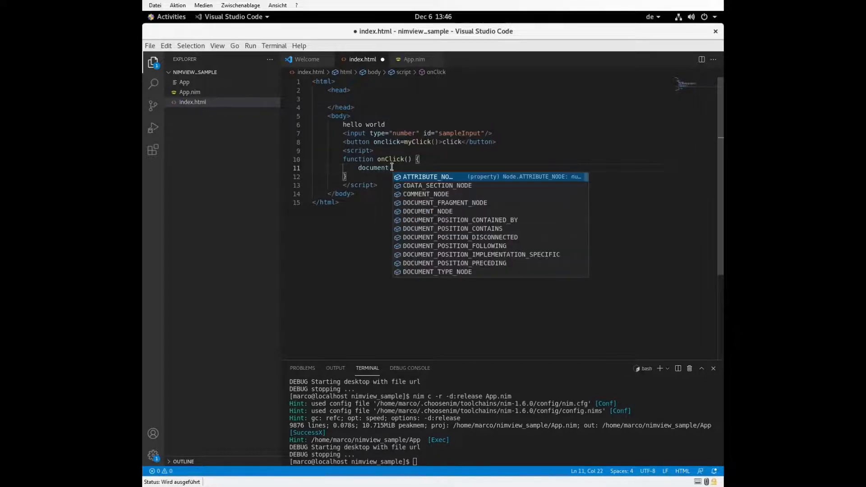
type(".getElementById(\"")
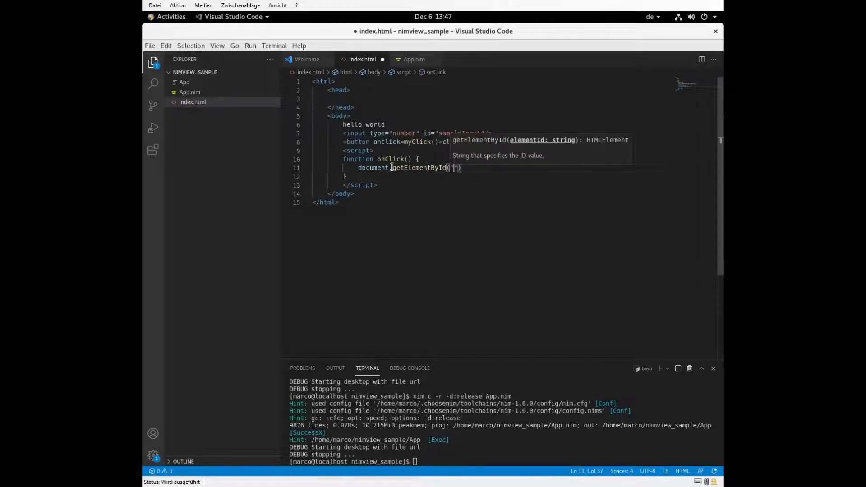
type("sampleInput")
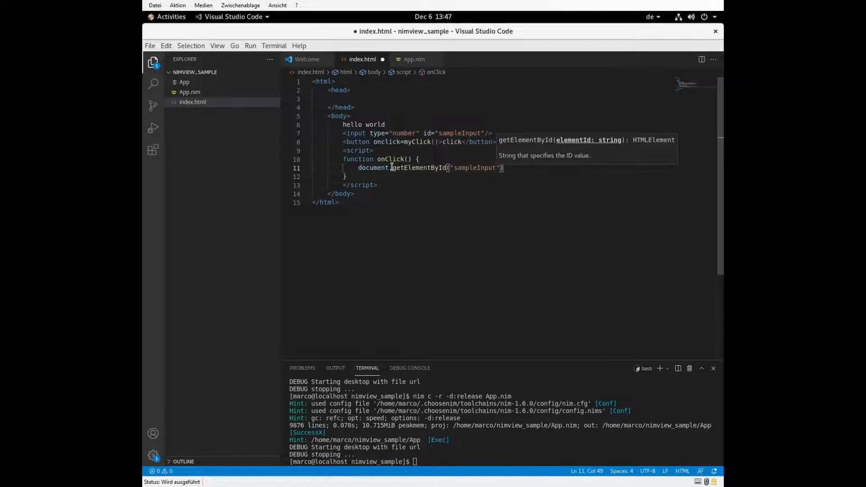
type(".value")
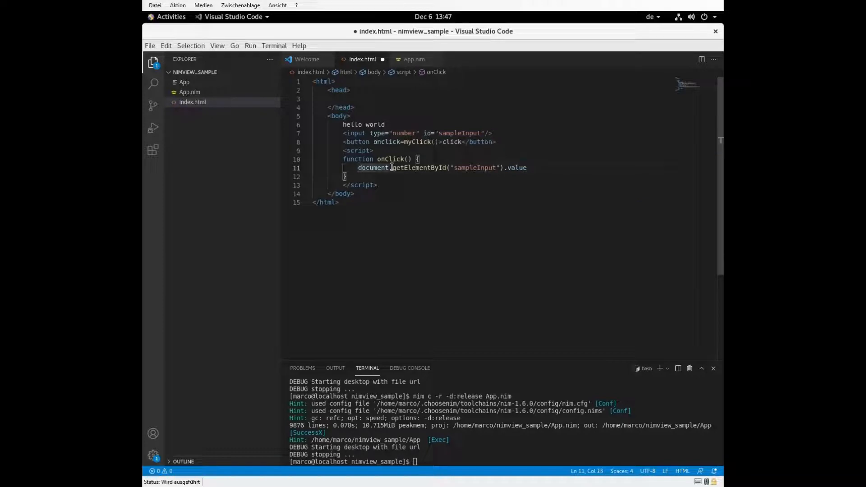
type("alert(")
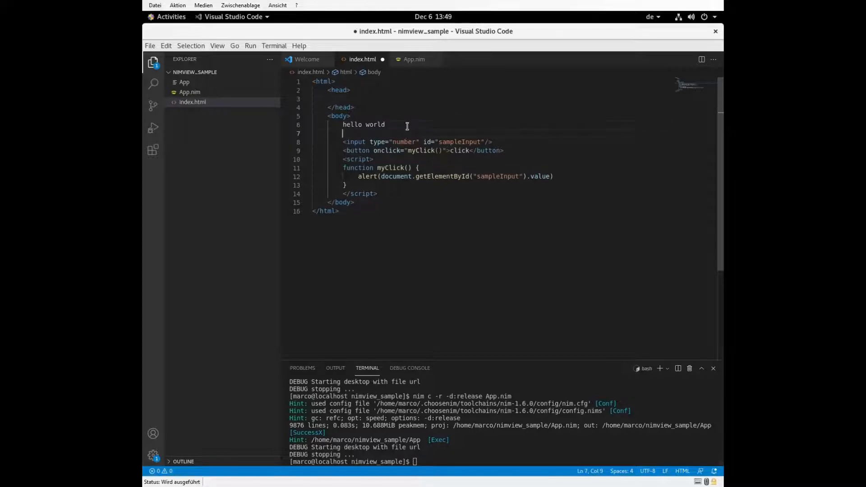
type("<br />")
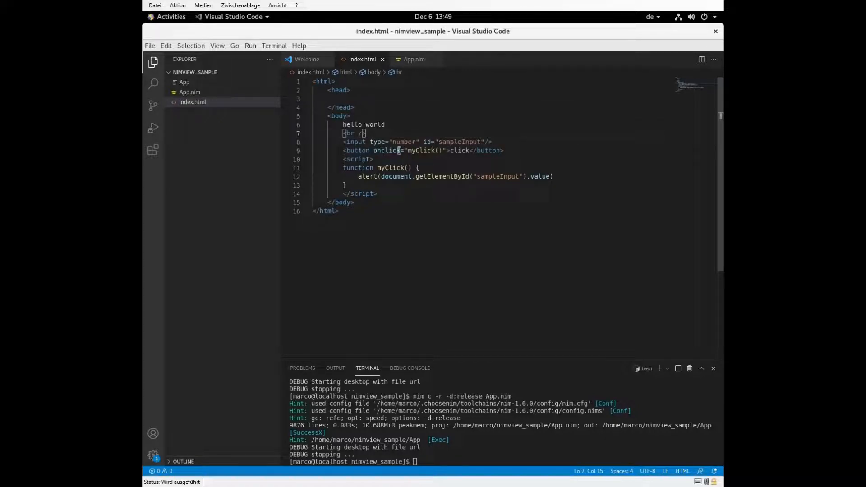
Step: Save index.html and rerun the app with nim c -r -d:release App.nim
double_click(420, 150)
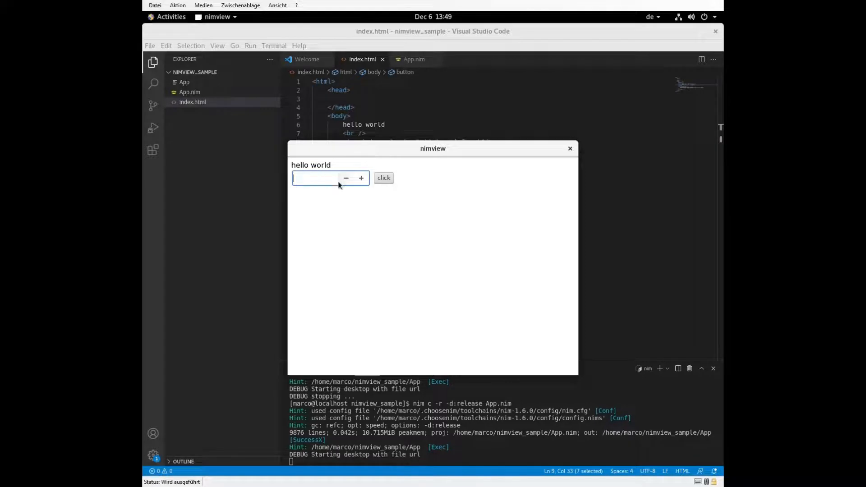
Step: Enter 2 and dismiss its alert, change the field to 12, then close the app window
left_click(383, 177)
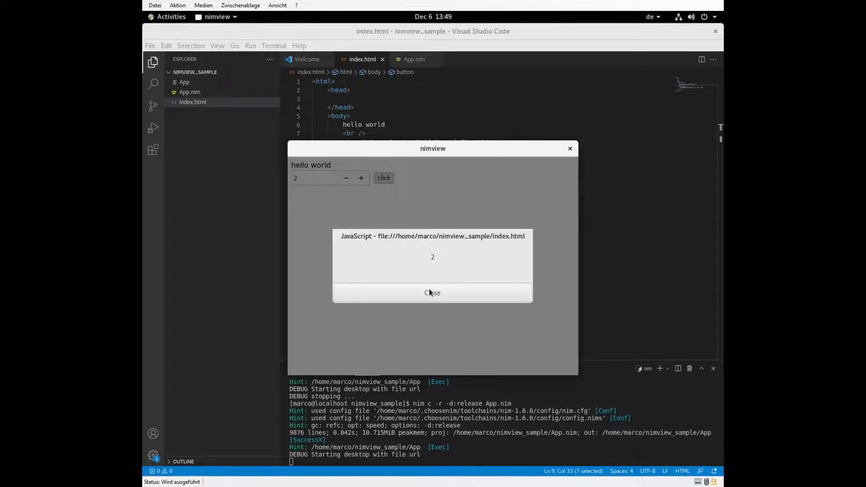
left_click(433, 293)
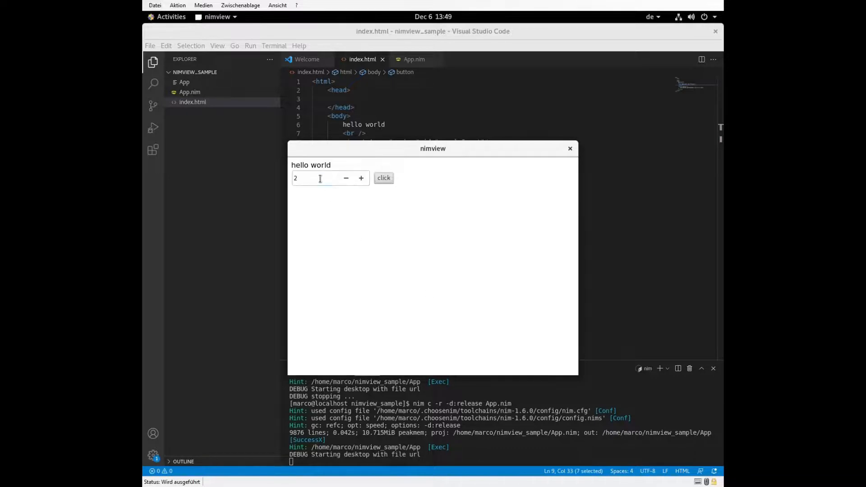
left_click(383, 177)
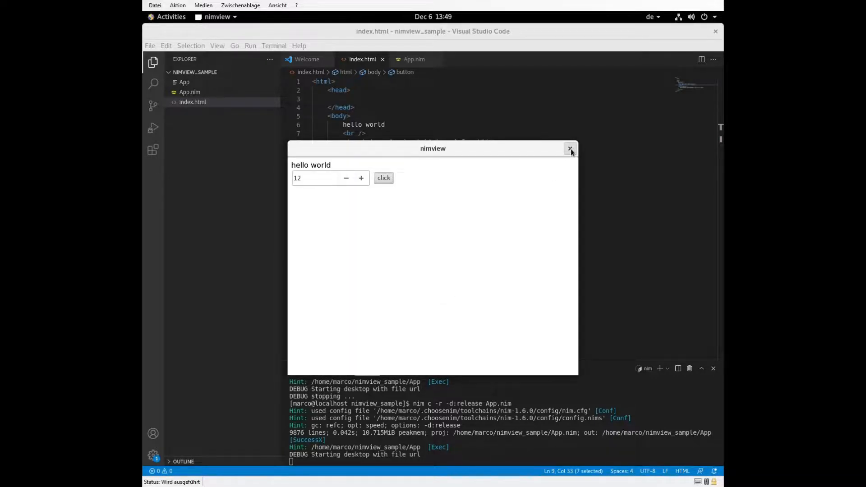
left_click(571, 150)
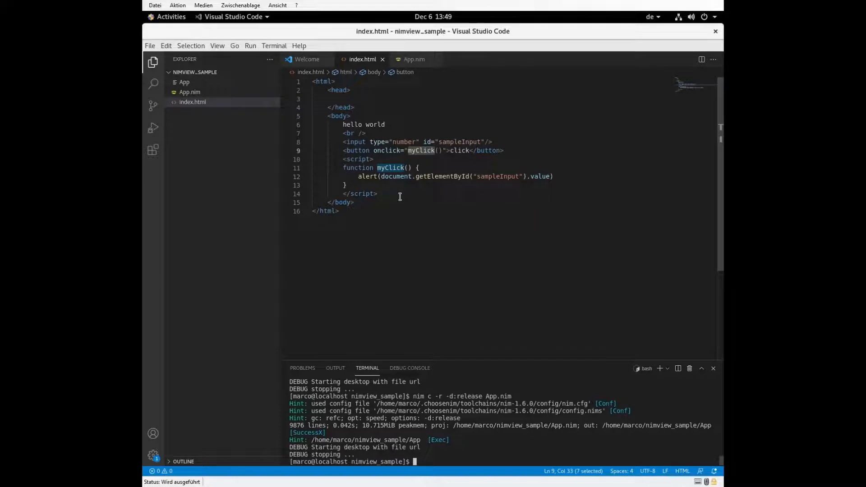
mouse_move(362, 59)
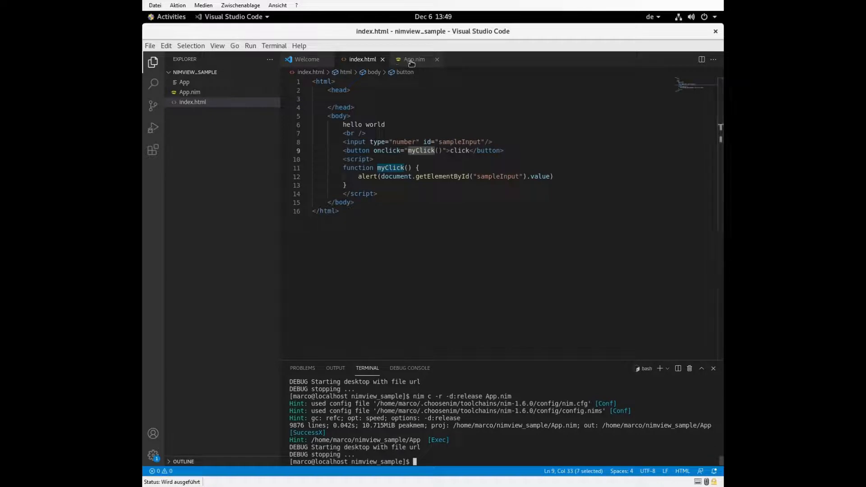
mouse_move(414, 59)
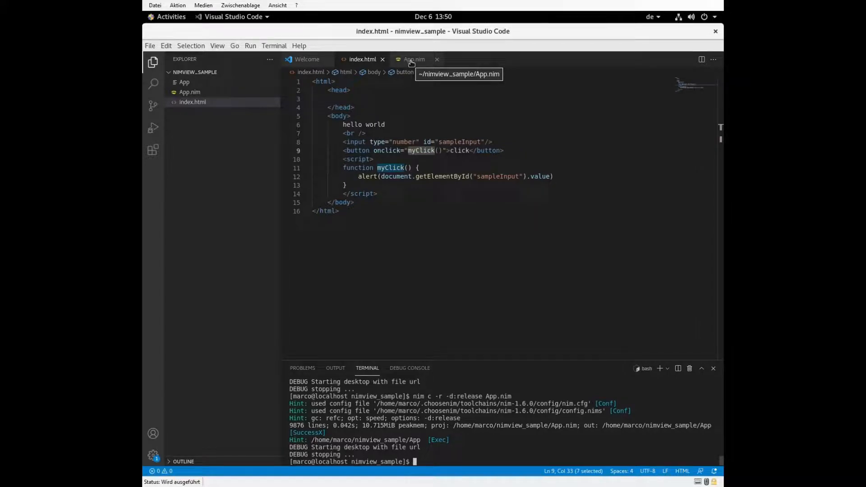
Step: Switch the editor from index.html to the App.nim backend file
left_click(413, 59)
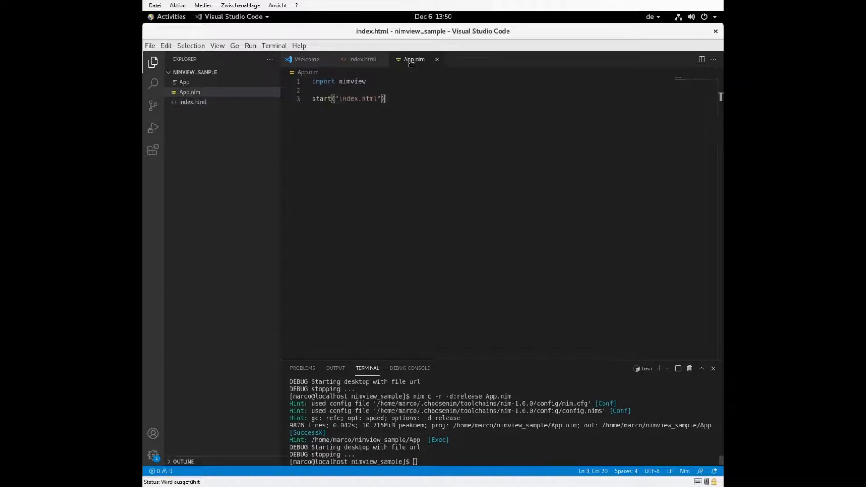
Step: Insert add("callBackend", proc ...) before the start call in App.nim
double_click(352, 81)
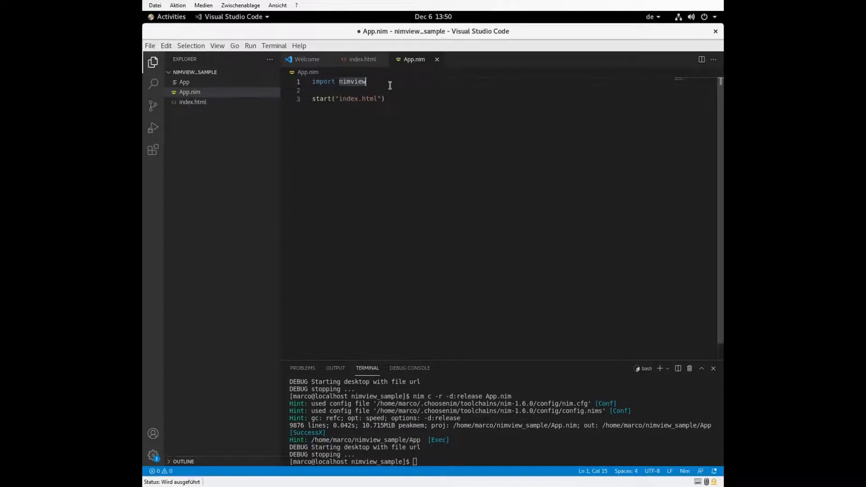
type("add")
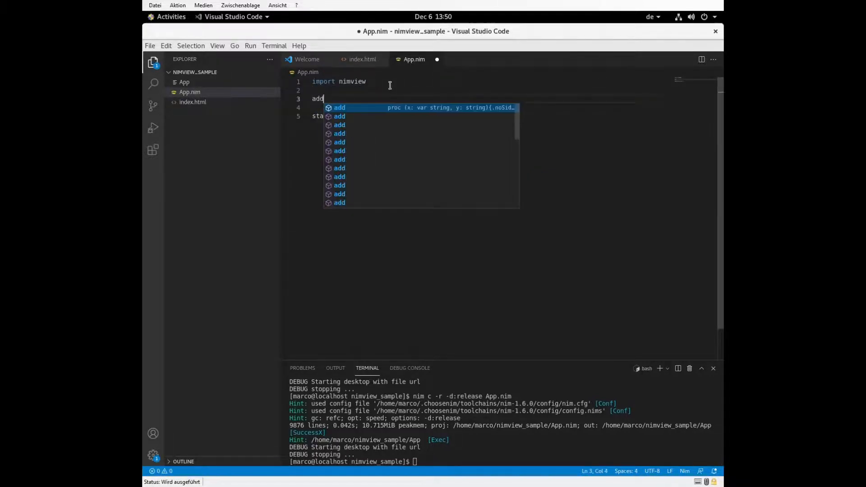
type("(\"\")")
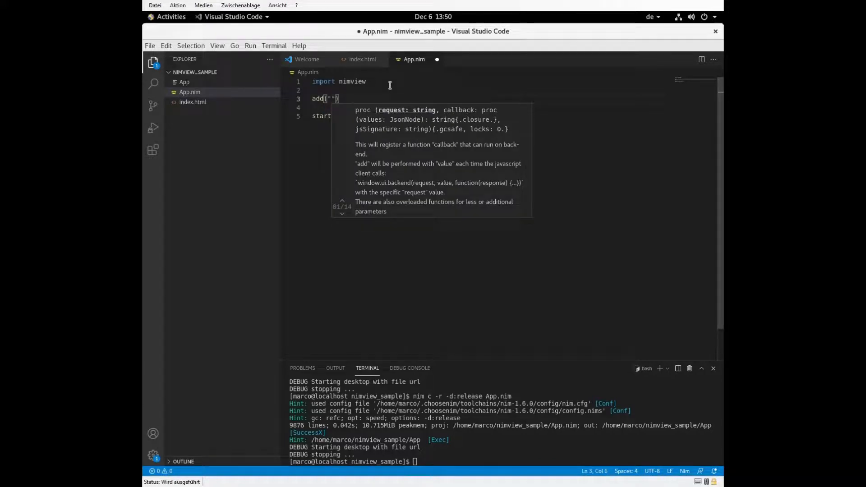
type("call")
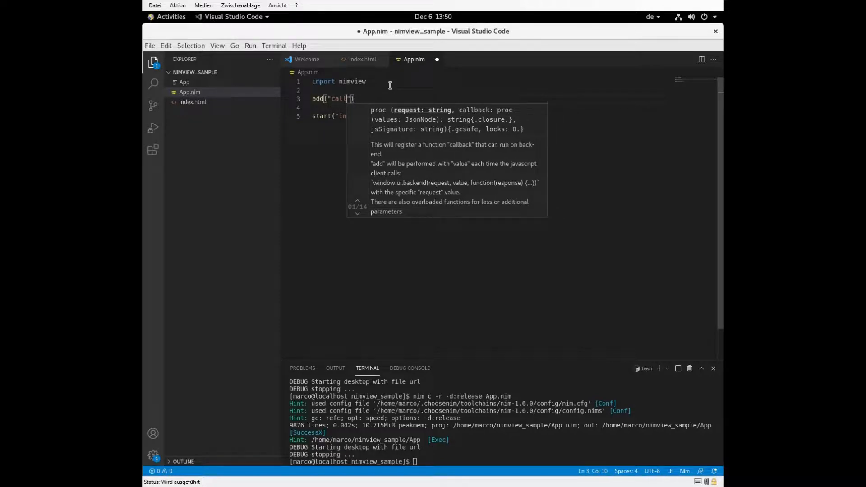
type("Backend")
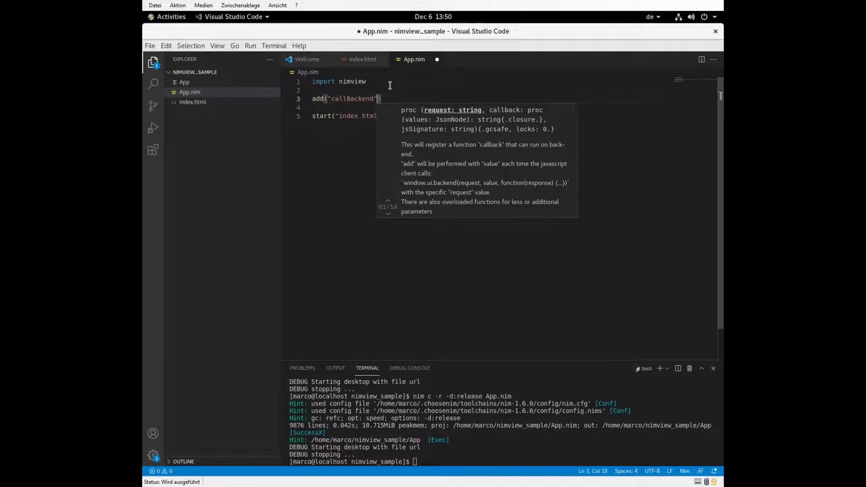
type(",")
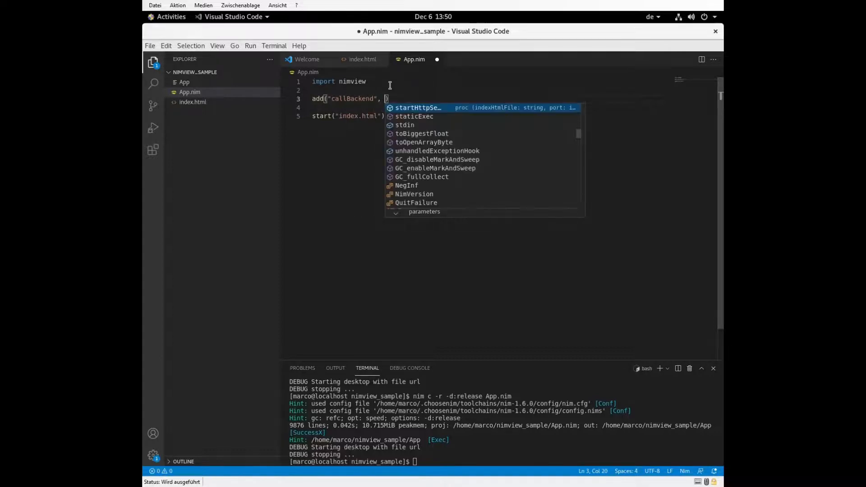
type("proc(i")
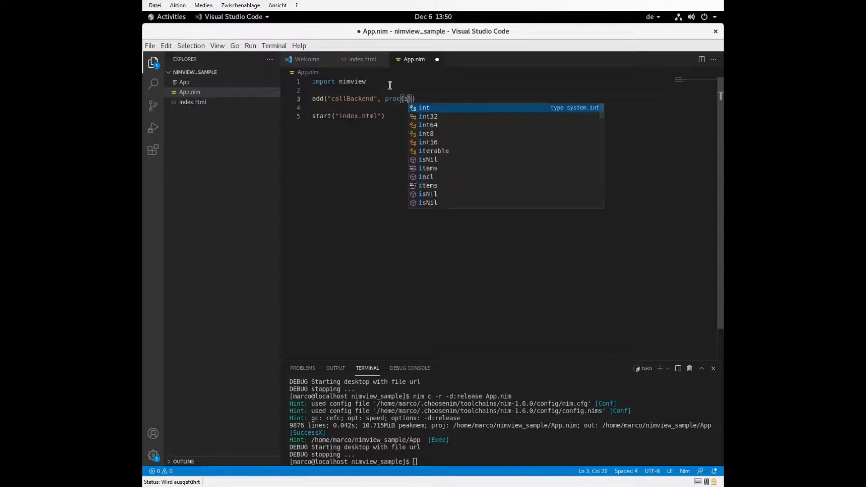
key("Backspace")
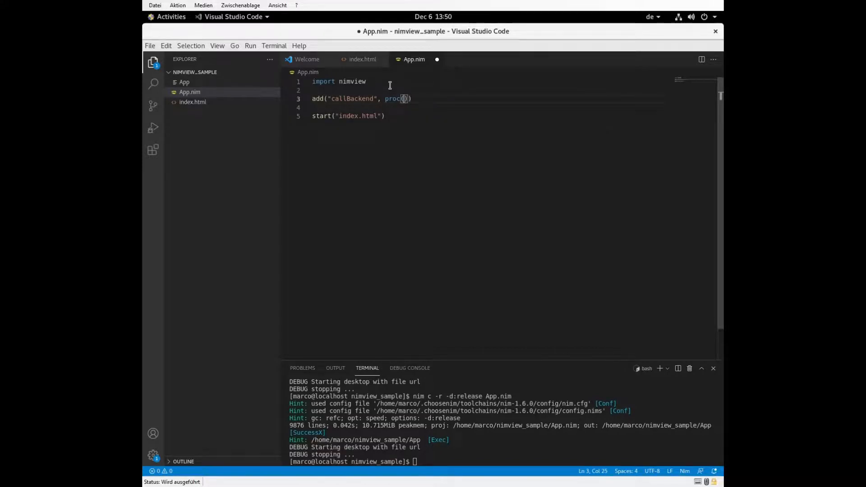
Step: Give the proc an int parameter number returning int, with body number * 2
type("number: int")
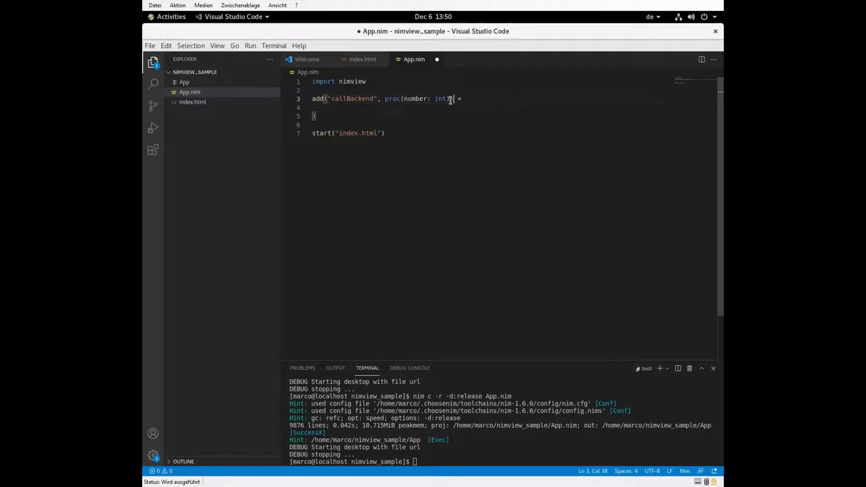
type(":int")
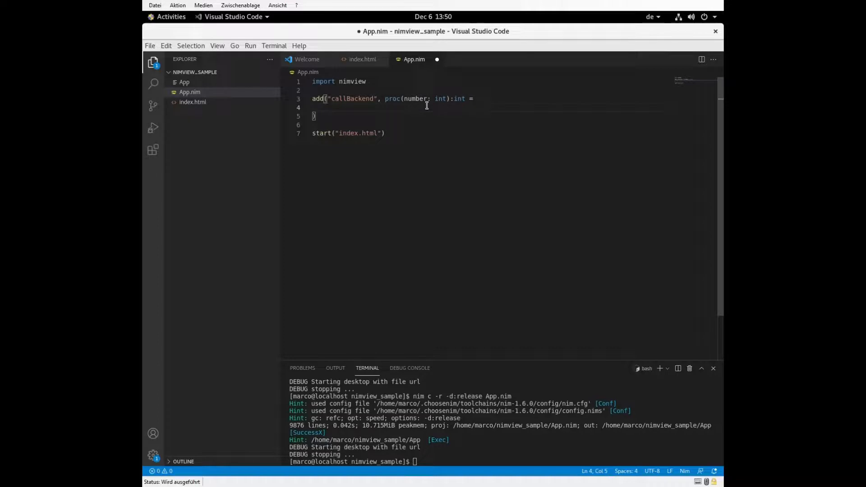
type("number")
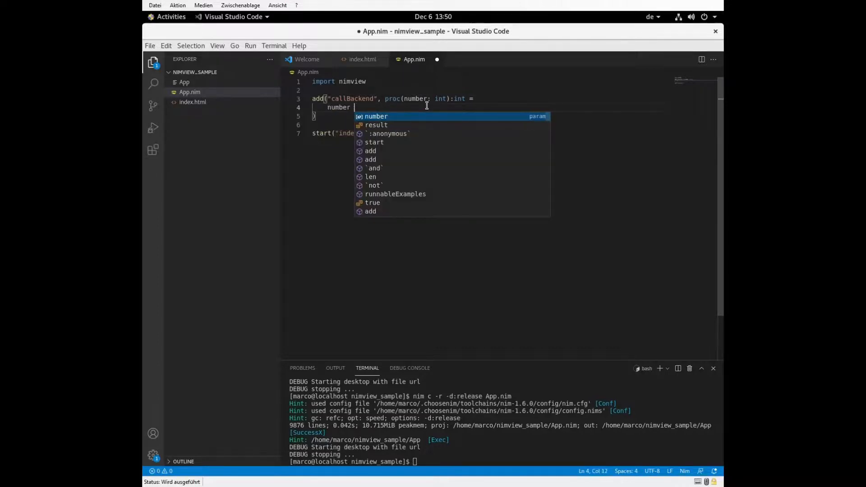
key("Escape")
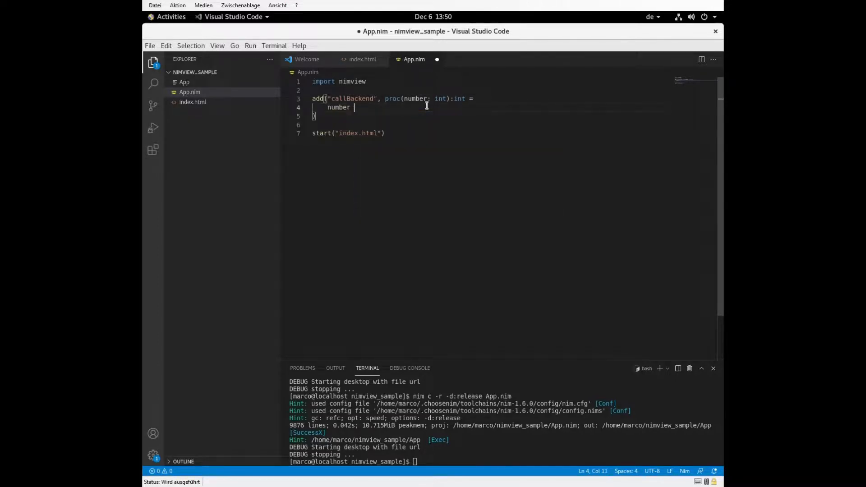
type("* 2")
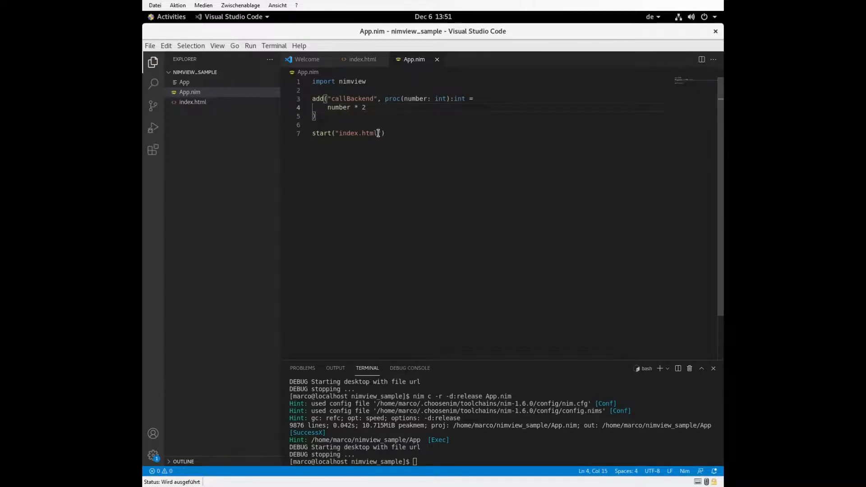
double_click(352, 98)
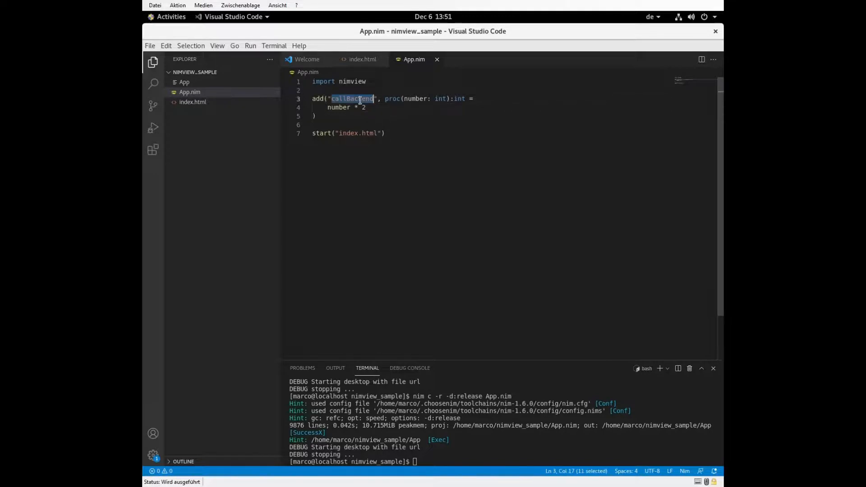
Step: Return to index.html and run npx degit marcomq/nimview/src/js/nimview.iife.js nimview.js
left_click(361, 59)
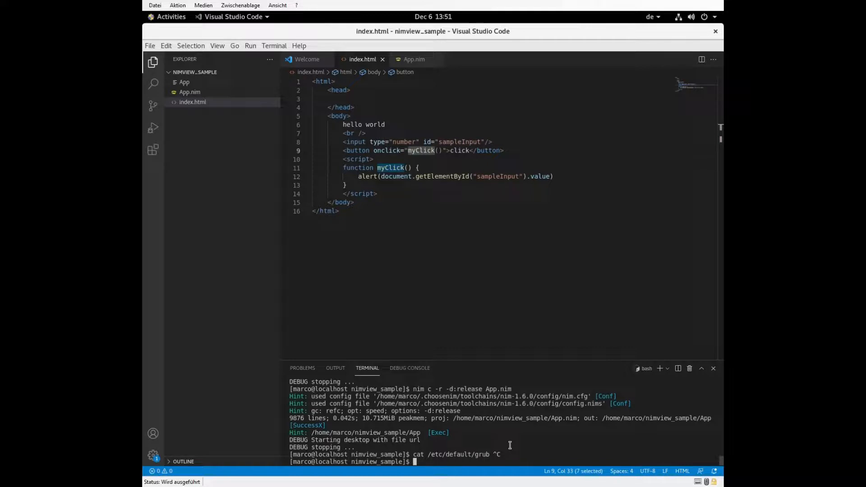
type("nu")
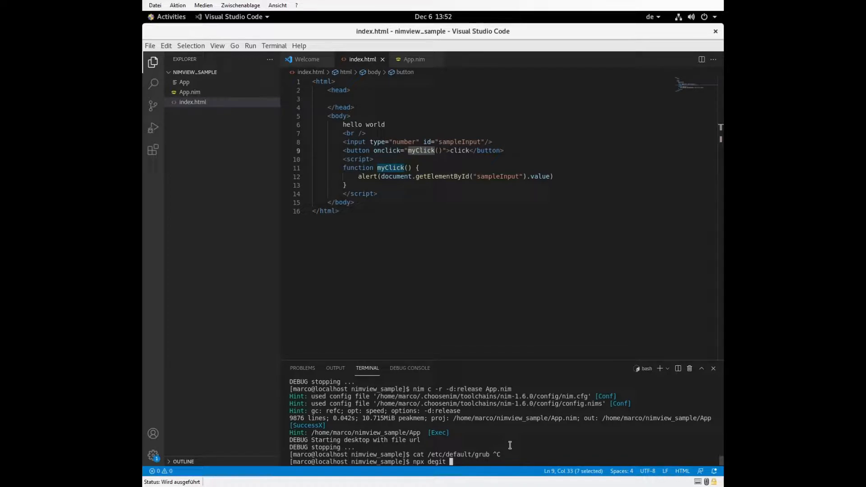
type("marcomq/")
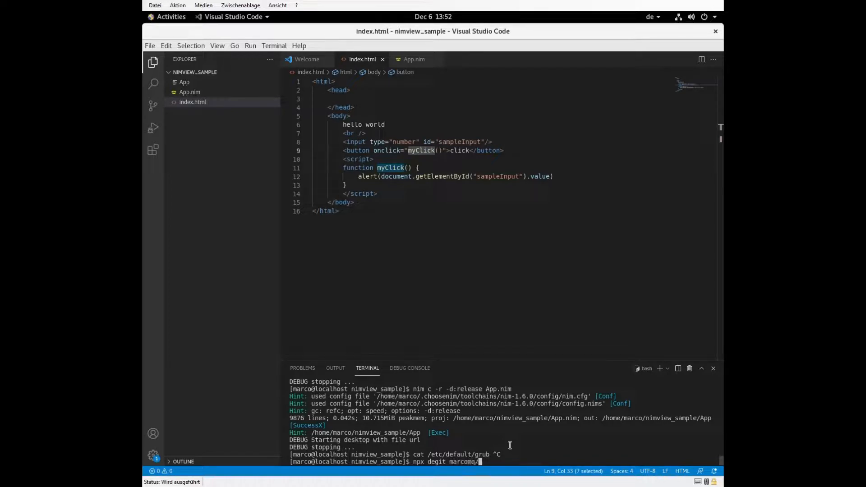
type("nimview/")
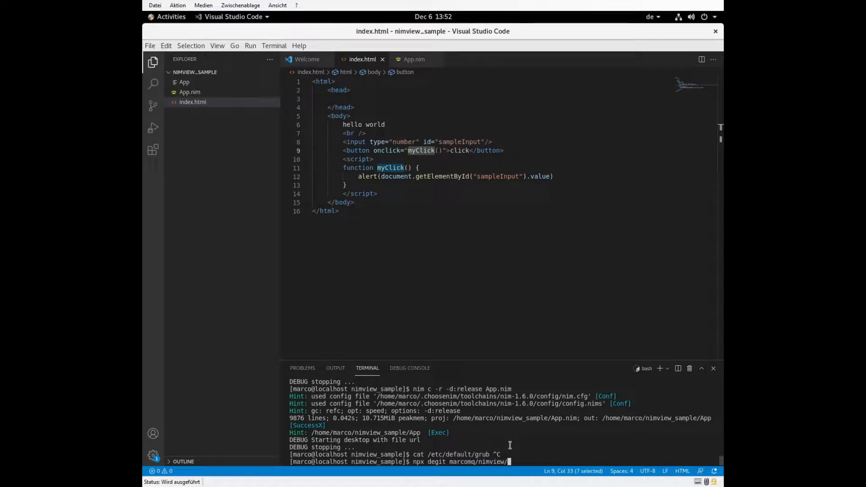
type("src")
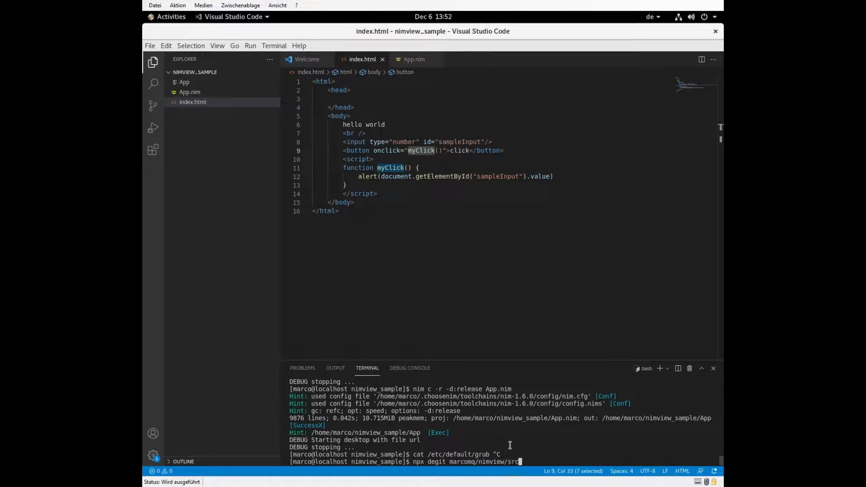
type("js")
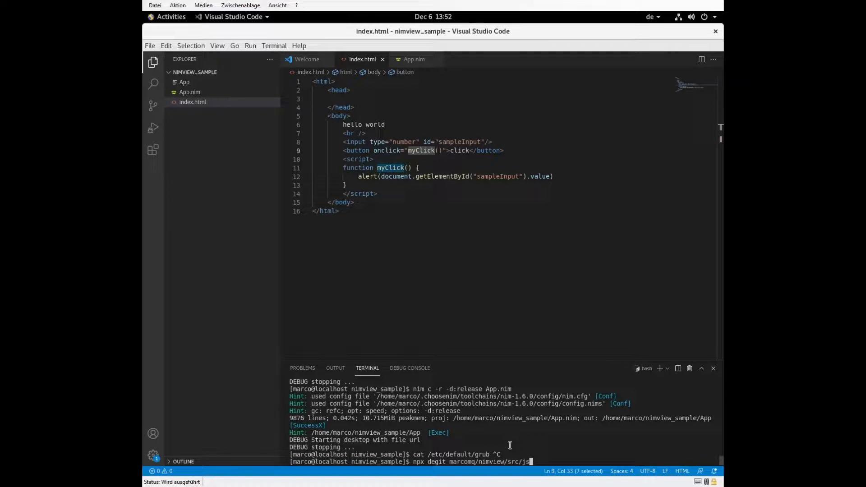
type("nimview")
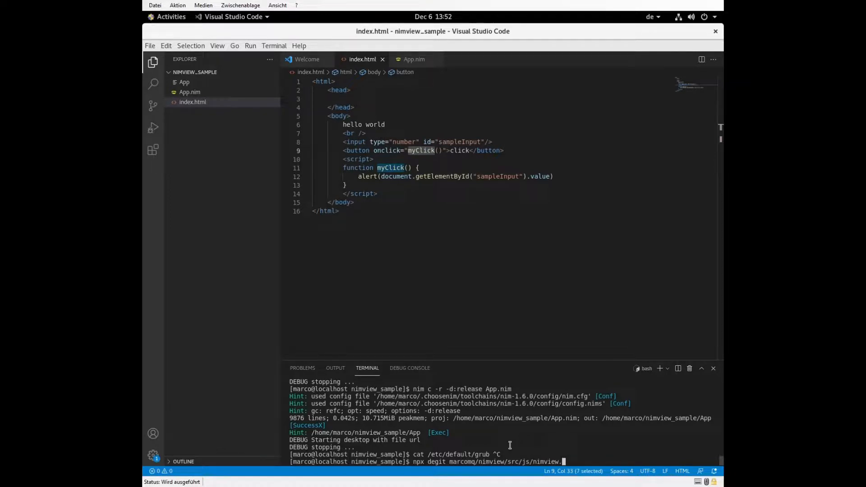
type(".iife.js nimview.js")
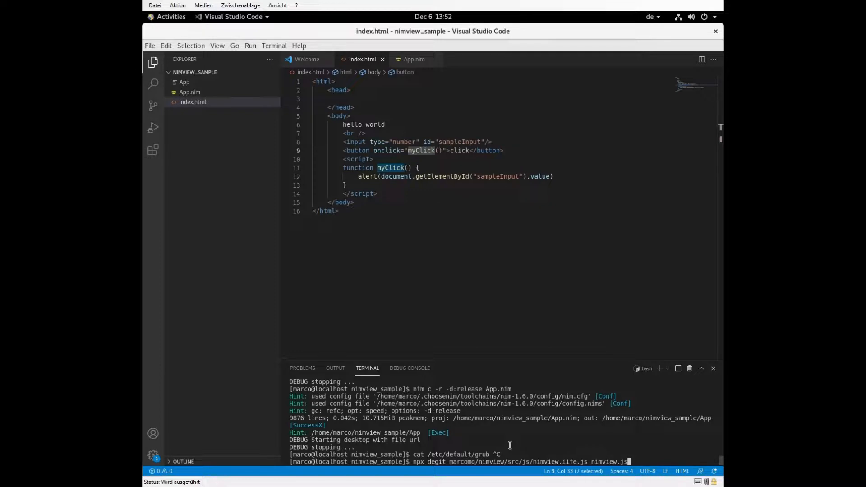
key("Return")
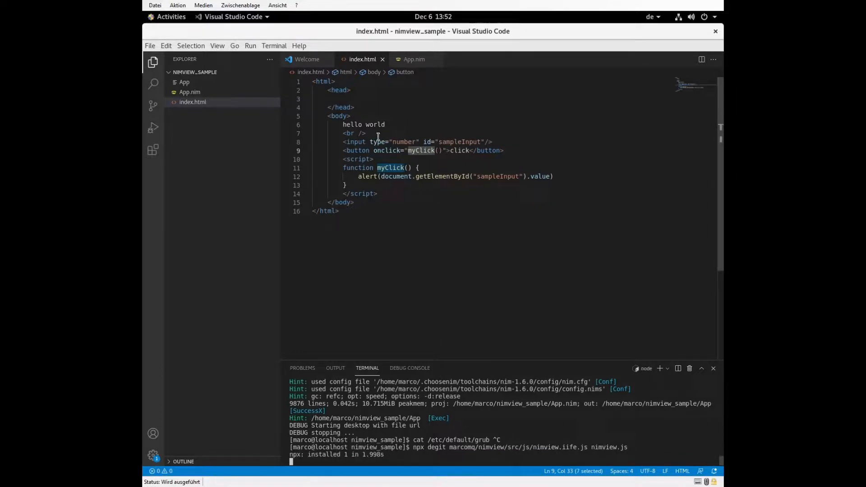
Step: Add a script tag with src="nimview.js" to the head of index.html
left_click(364, 98)
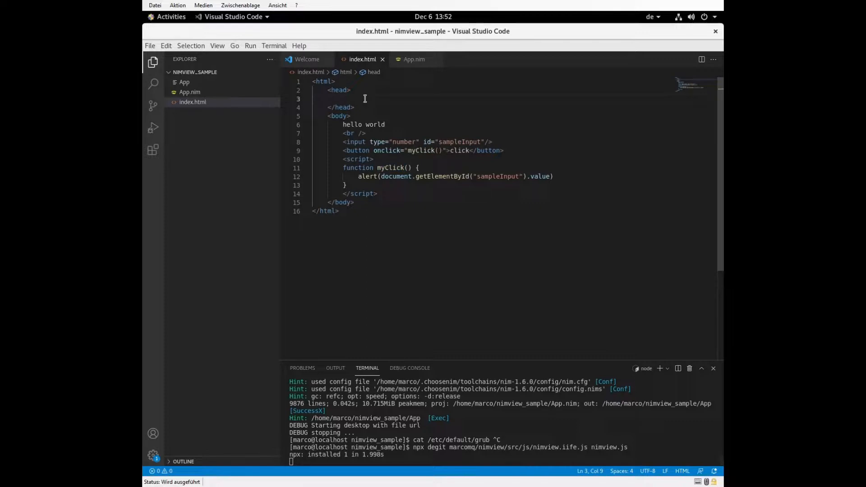
type("<script er")
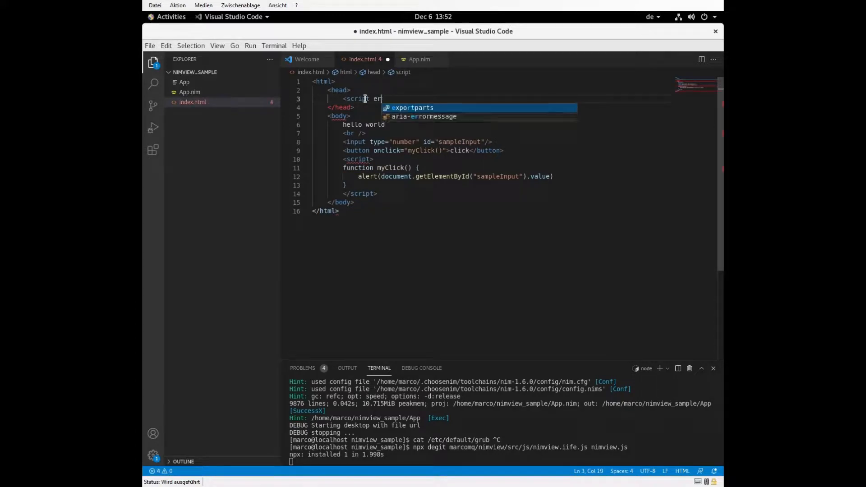
type("src")
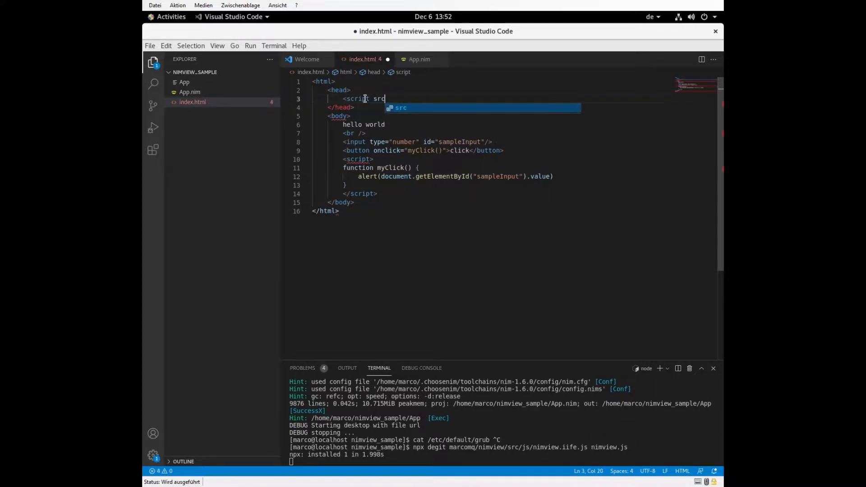
type("=\"nimview.js\"></script>")
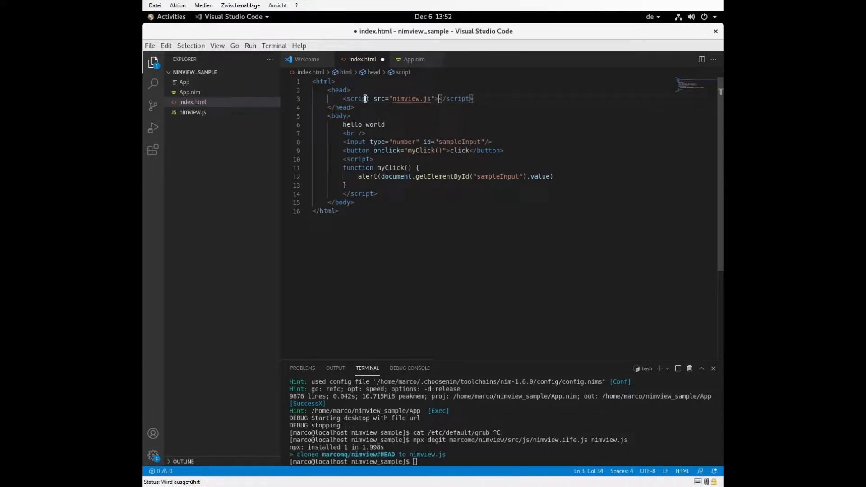
left_click(413, 59)
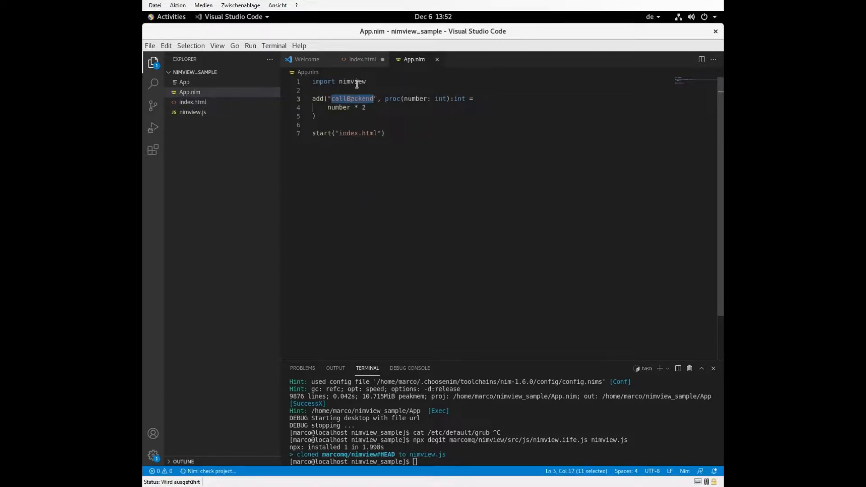
Step: Wrap the input value in backend.callBackend(...).then(function(response){ alert(response) }) in myClick
left_click(361, 59)
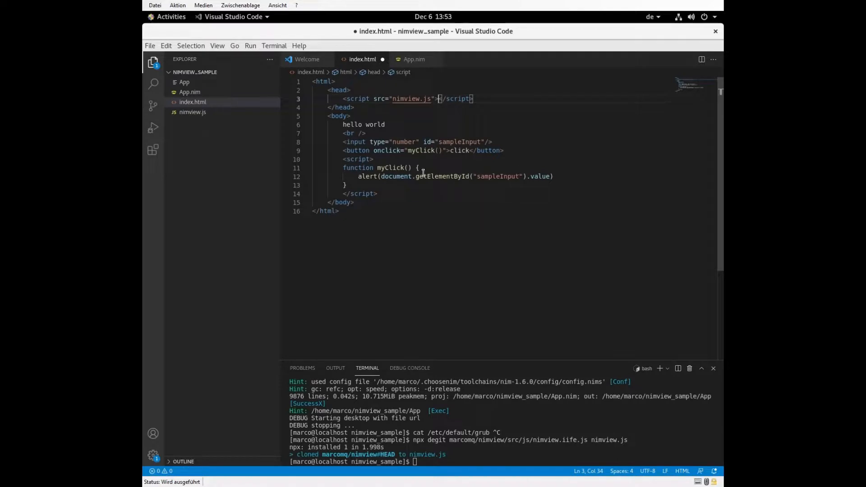
double_click(396, 176)
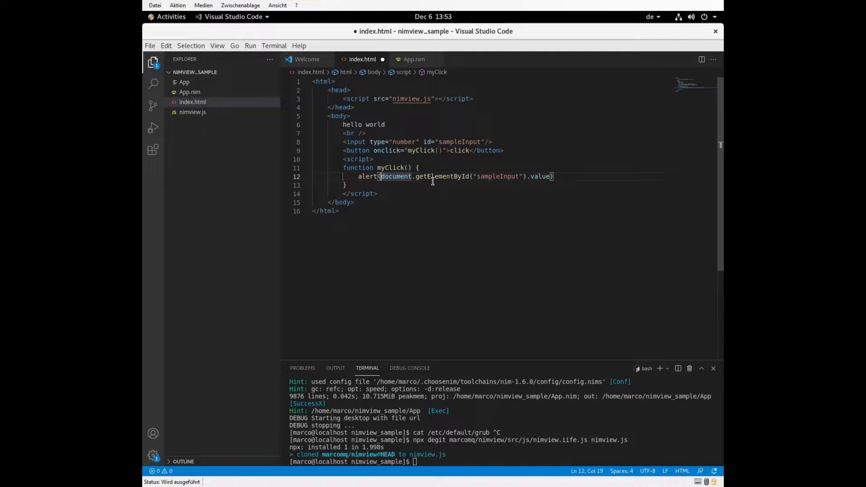
type("backend")
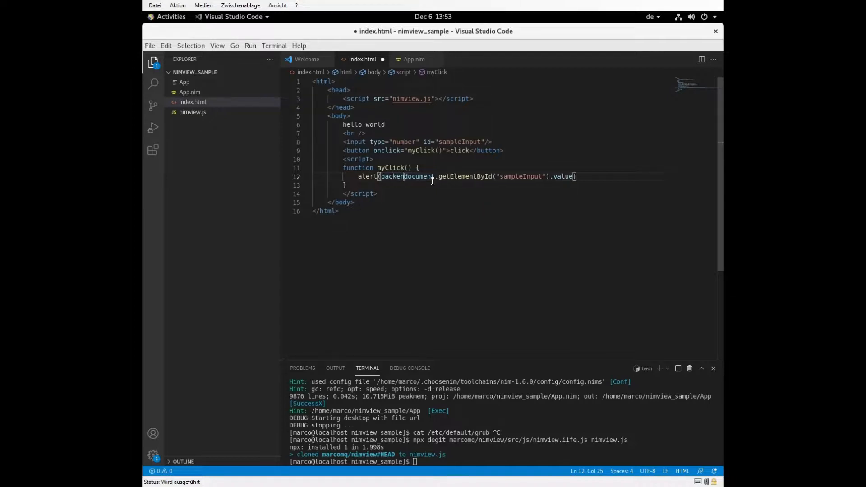
type(".callBackend(")
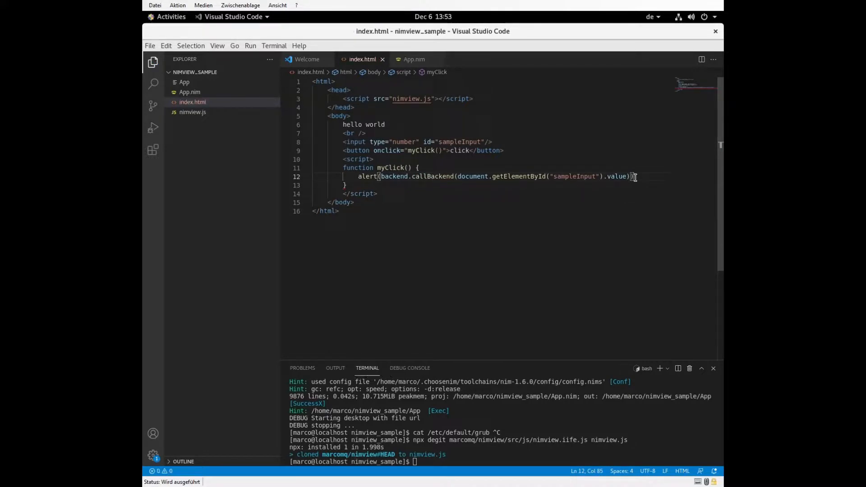
mouse_move(468, 206)
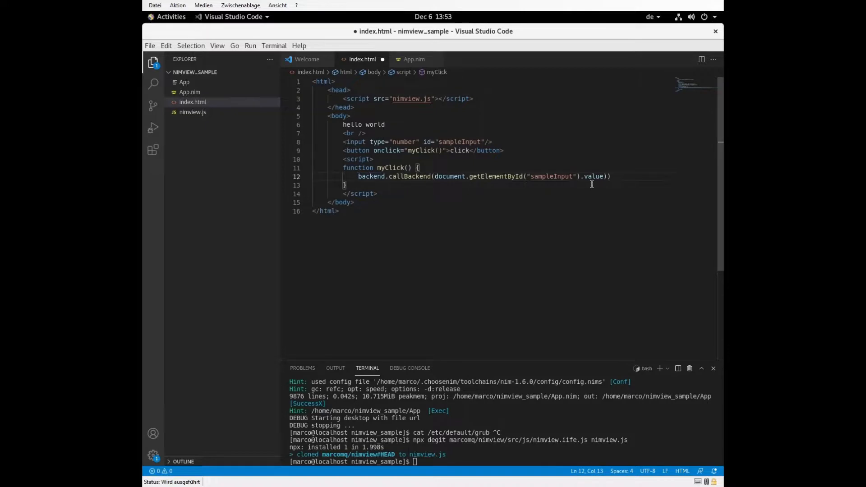
type(".")
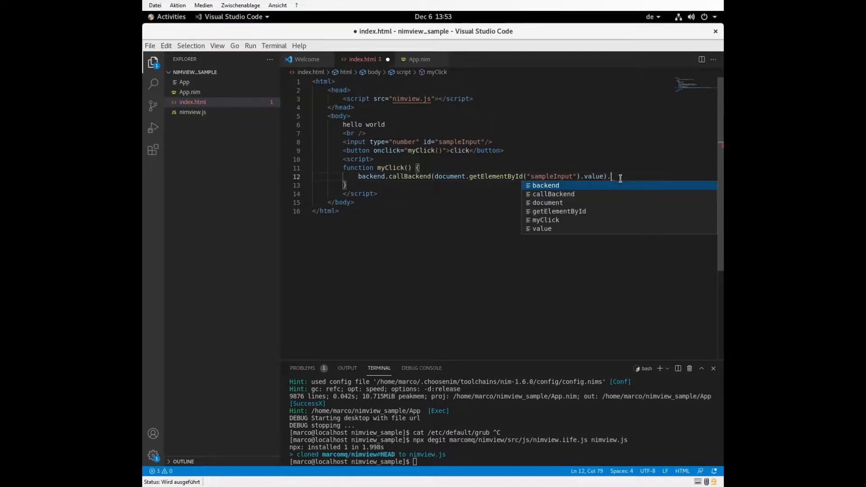
type("then")
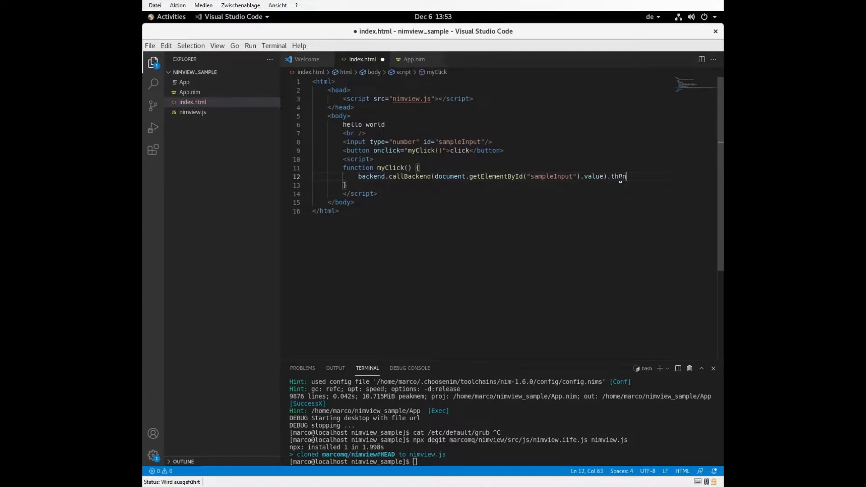
type("(")
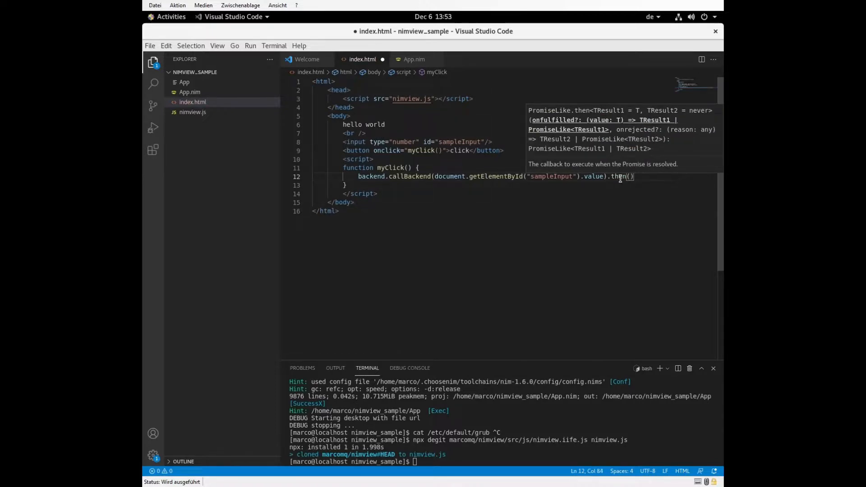
mouse_move(663, 182)
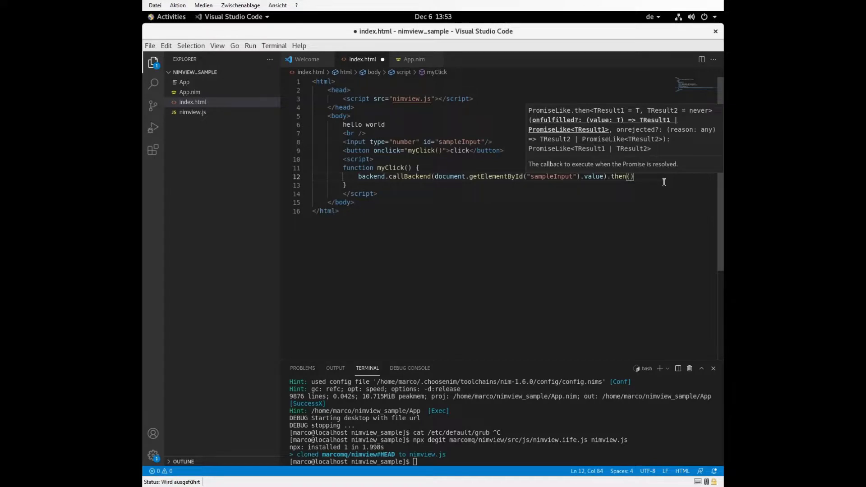
type("function(response) {")
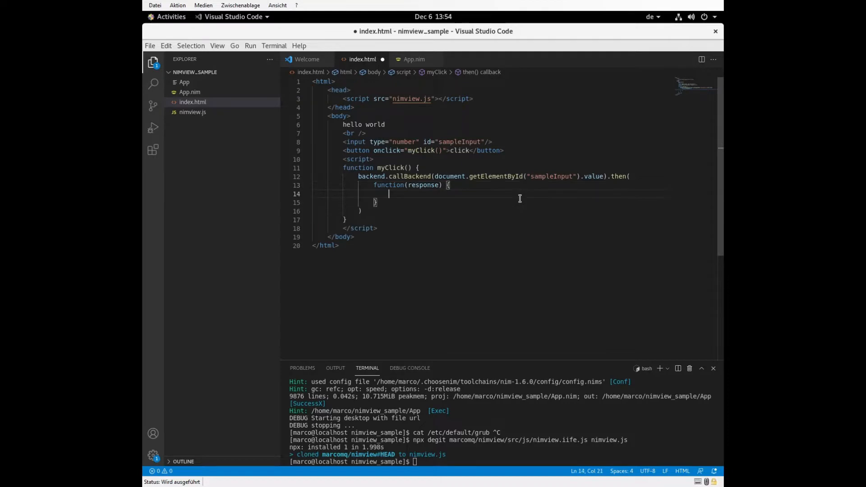
type("alert(re")
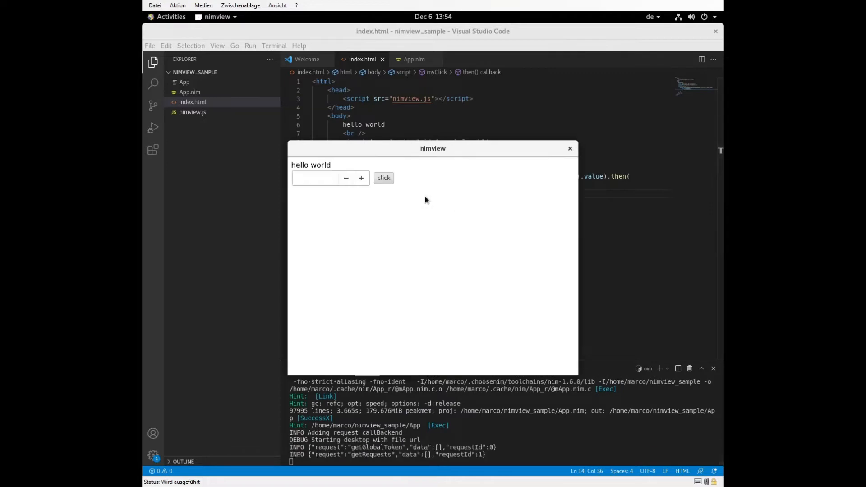
Step: Submit 12 in the nimview app and dismiss the alert showing 24
type("12")
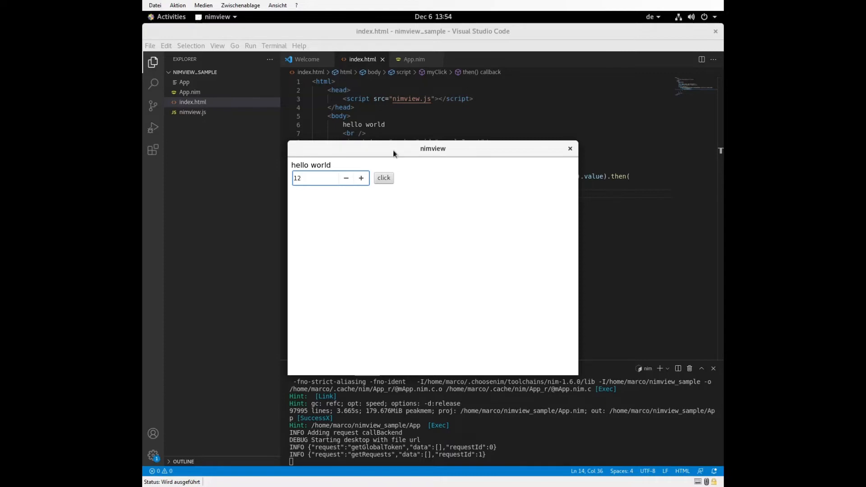
left_click(383, 178)
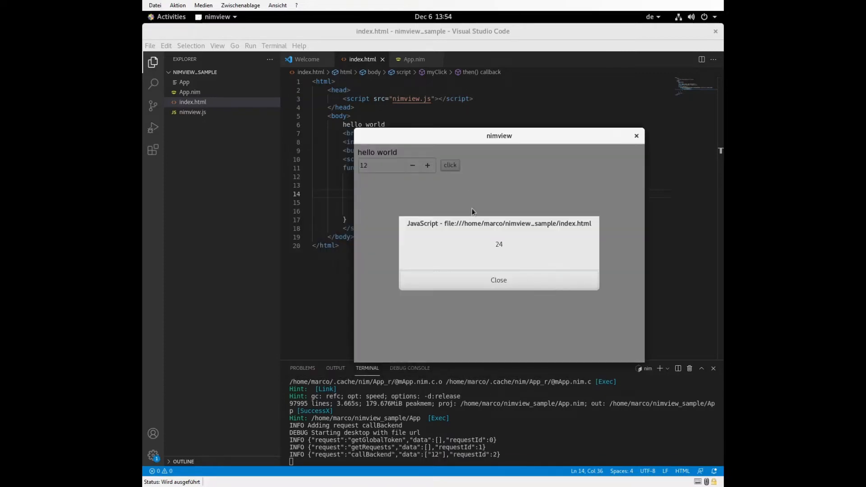
left_click(498, 280)
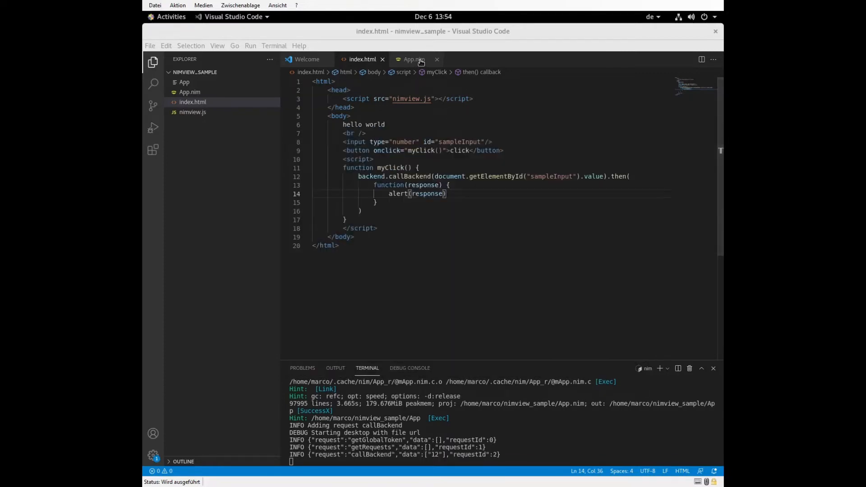
Step: Change the callBackend multiplier in App.nim from 2 to 3, then return to index.html
left_click(414, 59)
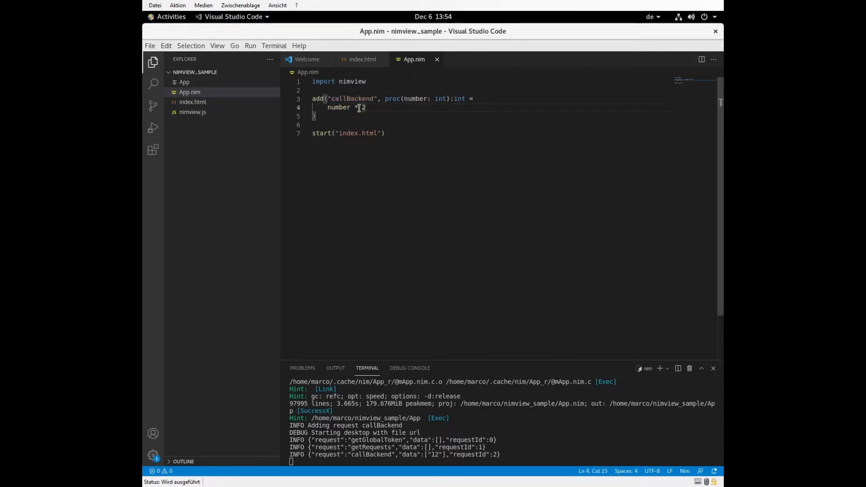
double_click(364, 107)
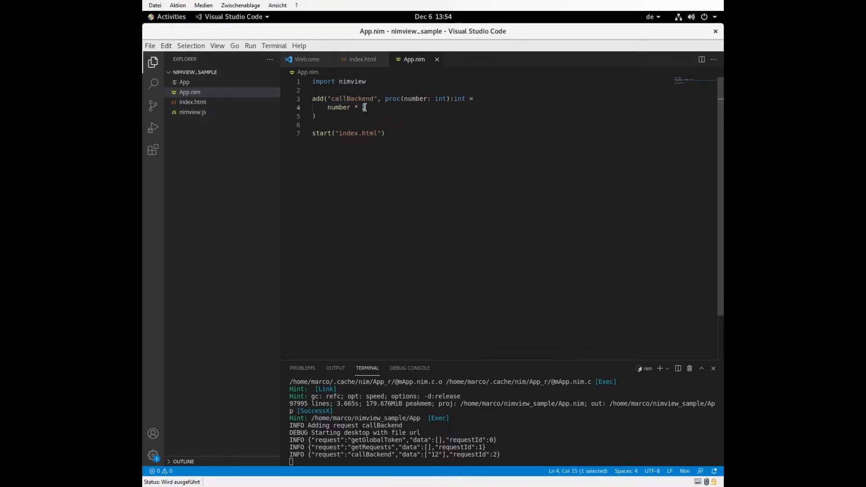
type("3")
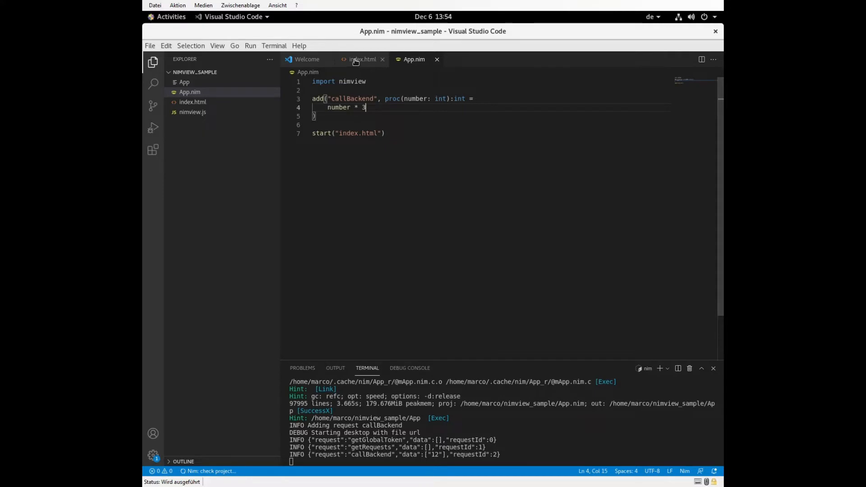
left_click(362, 59)
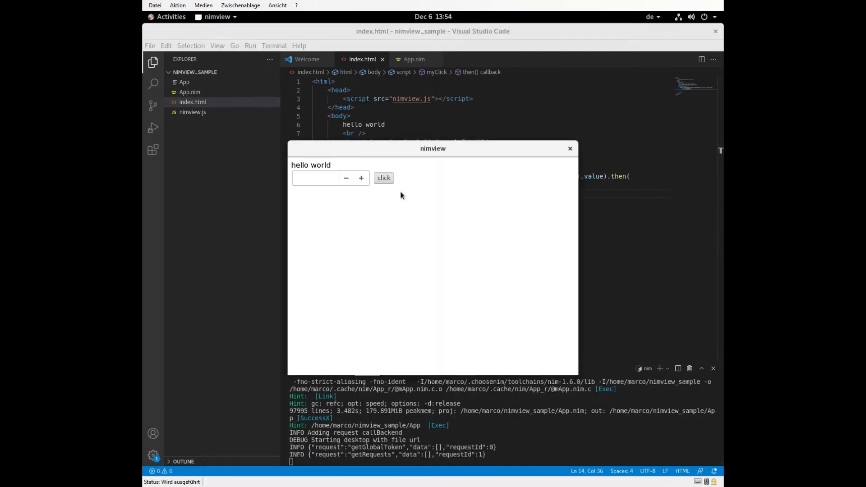
Step: Enter 12 in the nimview app's number field and send it to callBackend
type("12")
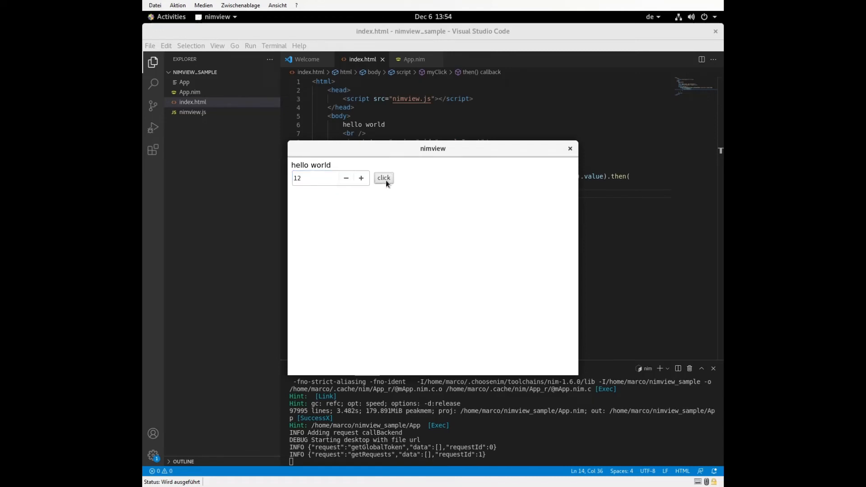
left_click(384, 178)
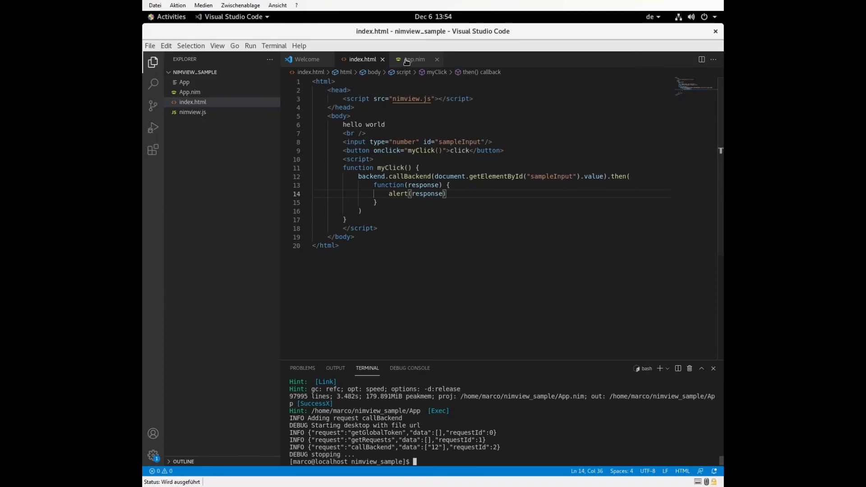
mouse_move(413, 60)
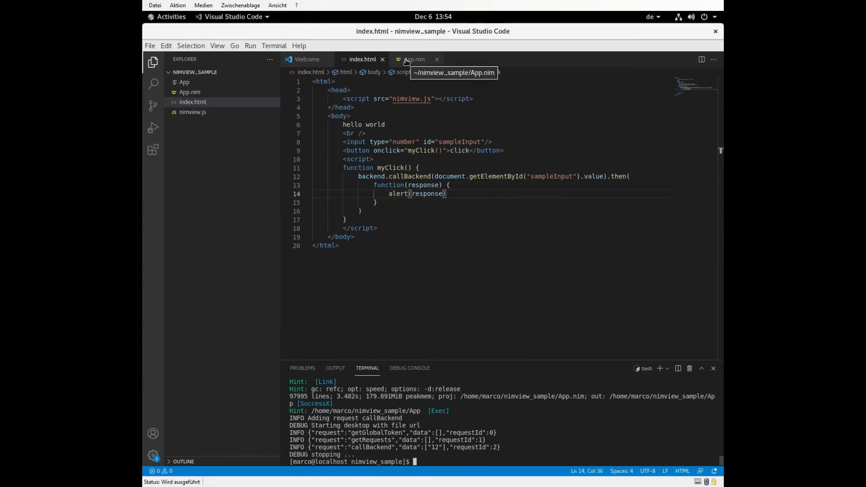
left_click(414, 59)
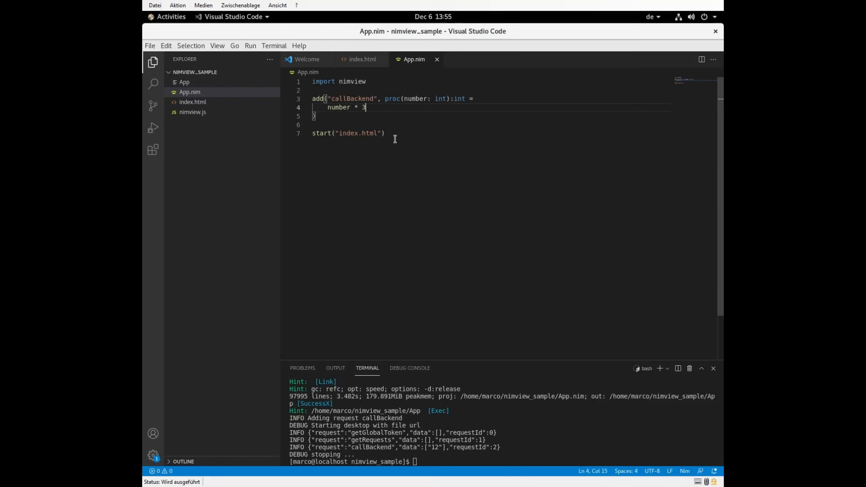
left_click(361, 59)
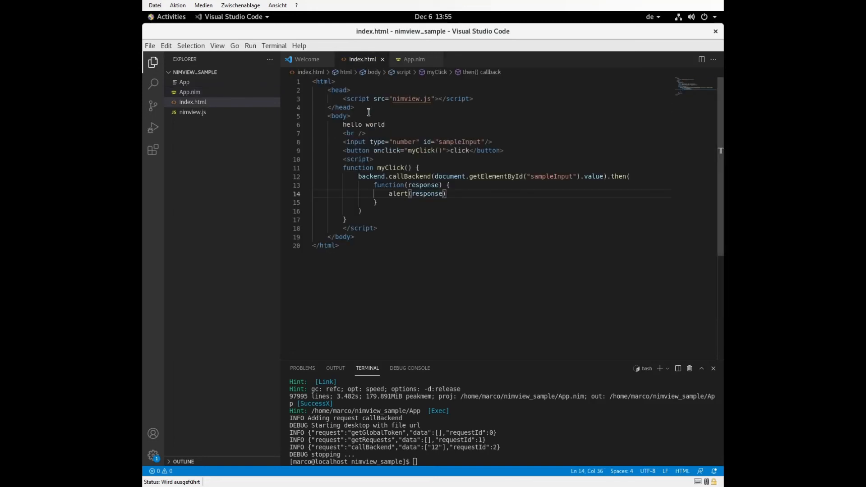